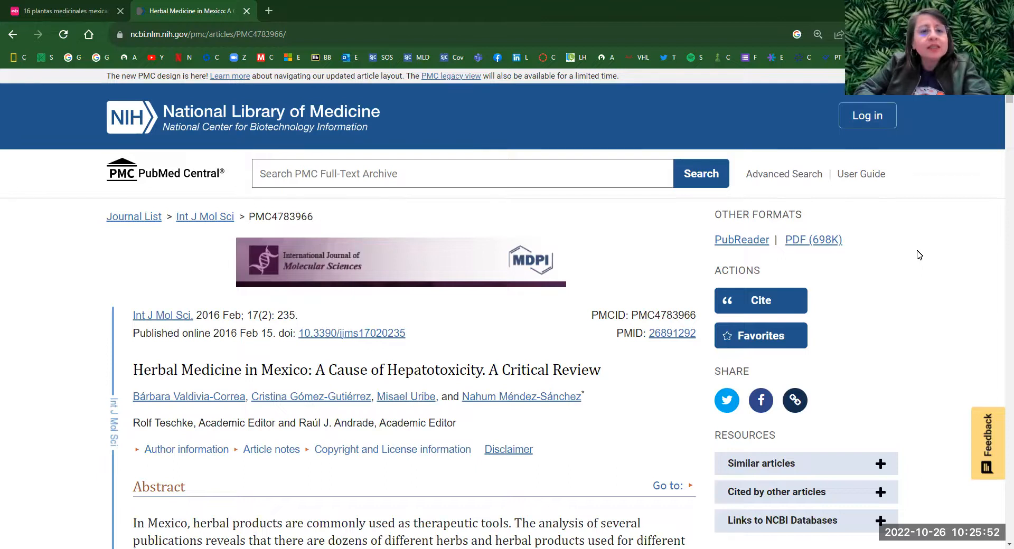
{"action": "mouse_move", "coordinate": [735, 265]}
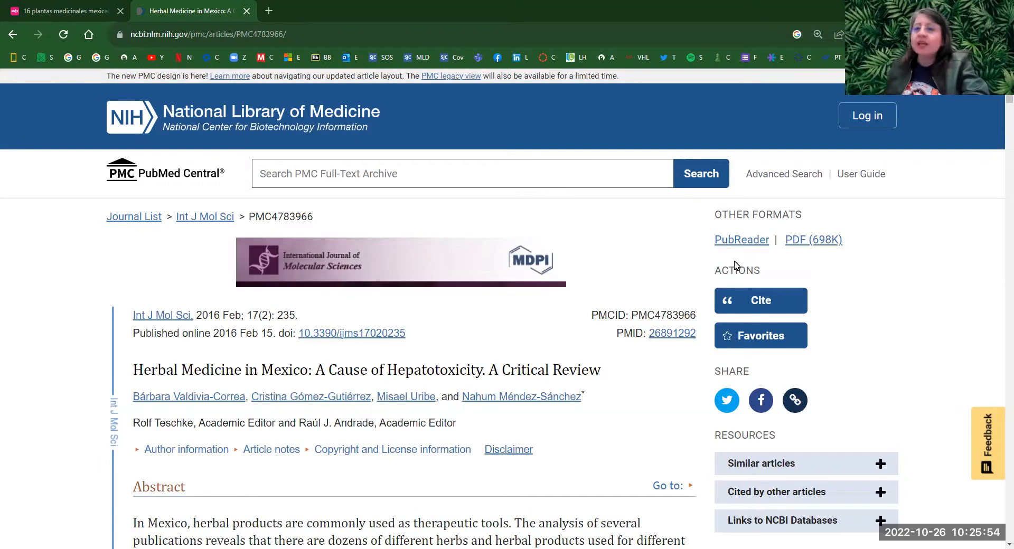
{"action": "mouse_move", "coordinate": [534, 181]}
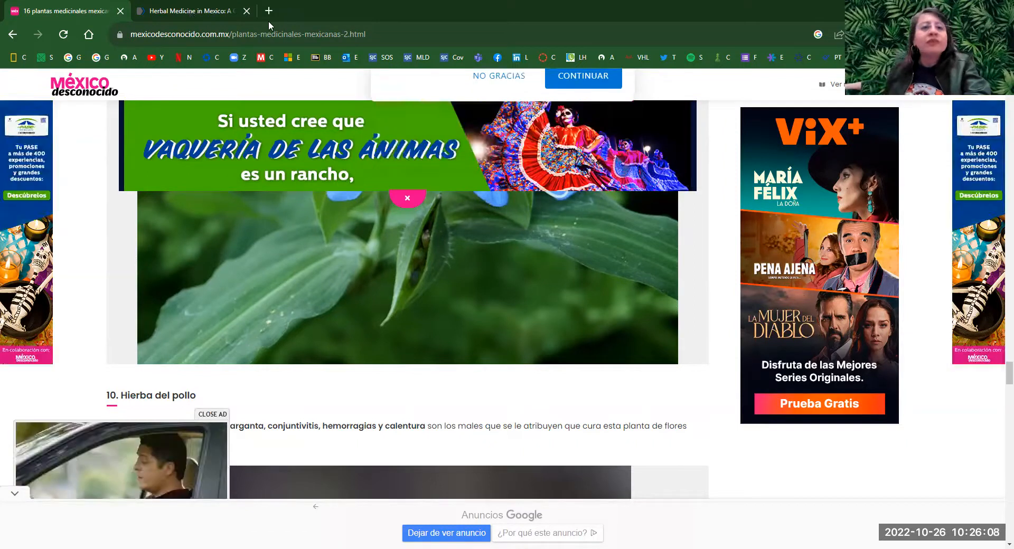
Return to the Herbal Medicine in Mexico review and read down to section 3, Epidemiology and Geographic Distribution.
{"action": "left_click", "coordinate": [190, 11]}
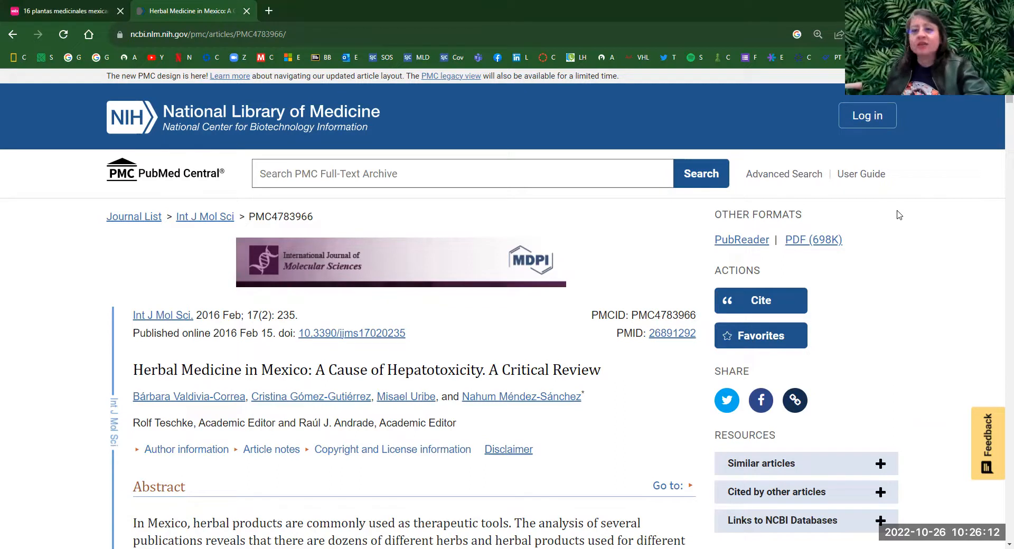
{"action": "mouse_move", "coordinate": [940, 226]}
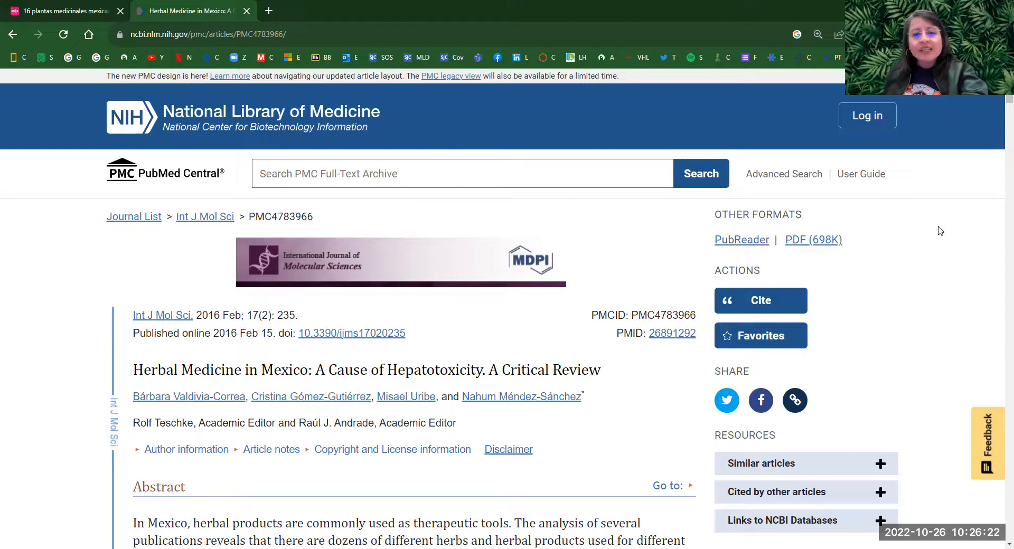
{"action": "scroll", "scroll_direction": "down", "scroll_amount": 3}
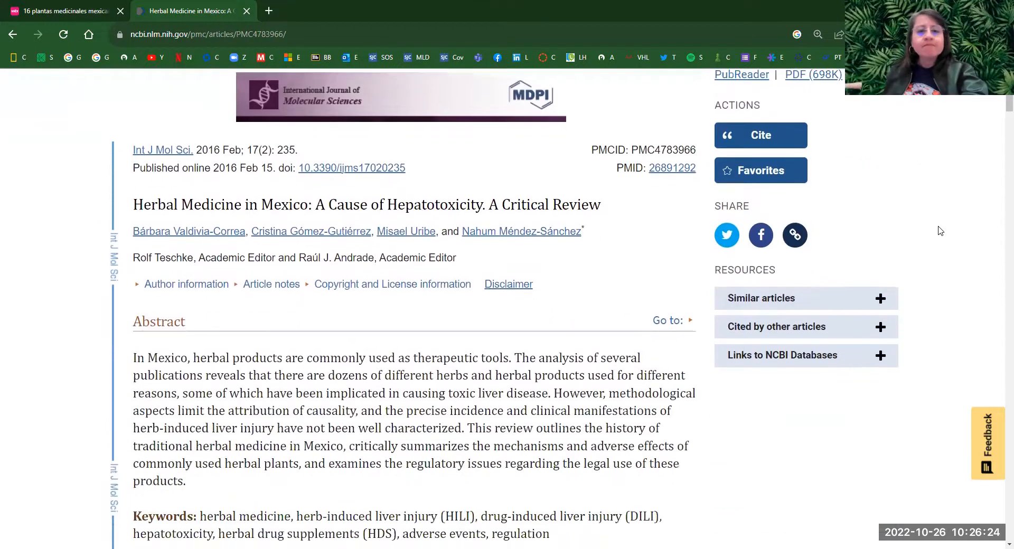
{"action": "scroll", "scroll_direction": "down", "scroll_amount": 3}
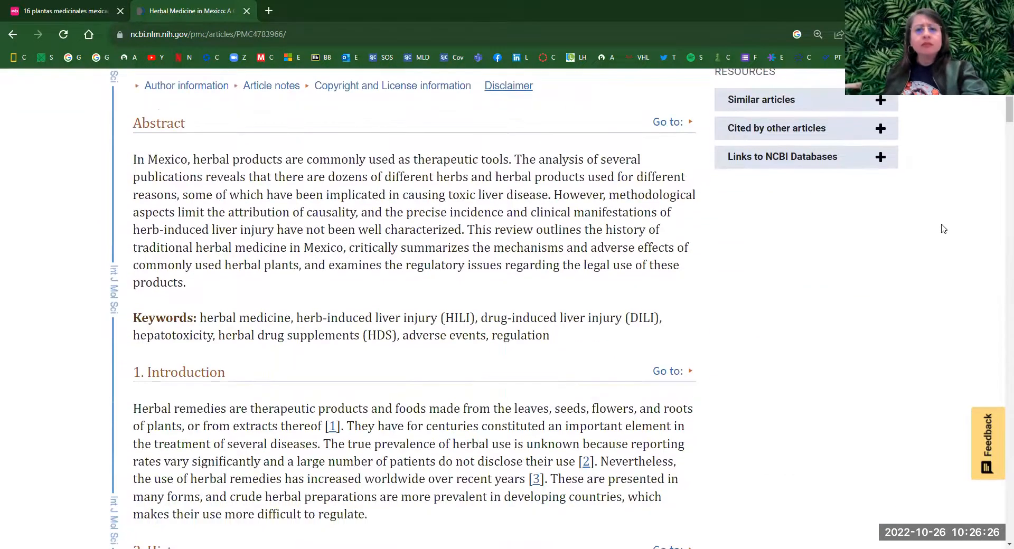
{"action": "scroll", "scroll_direction": "down", "scroll_amount": 3}
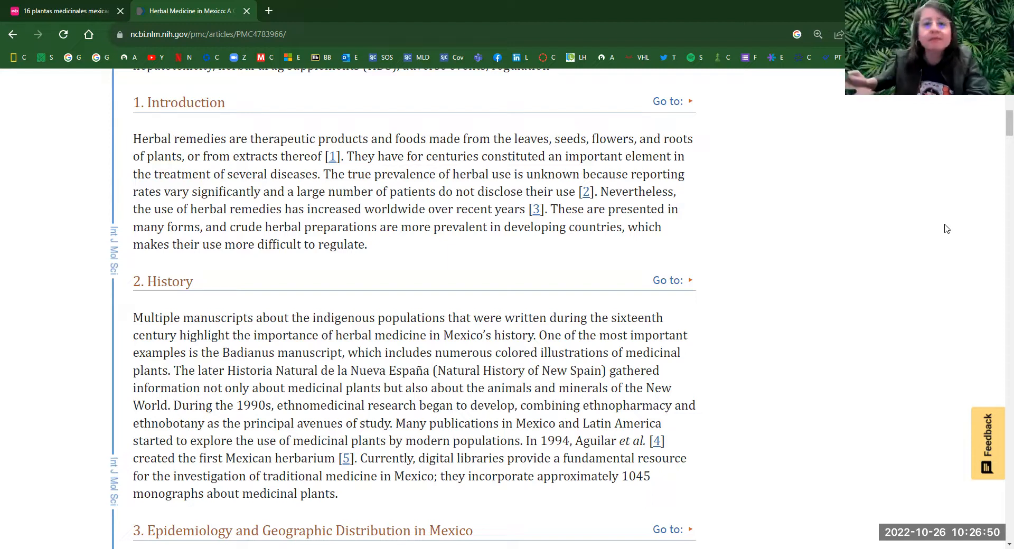
{"action": "mouse_move", "coordinate": [925, 299]}
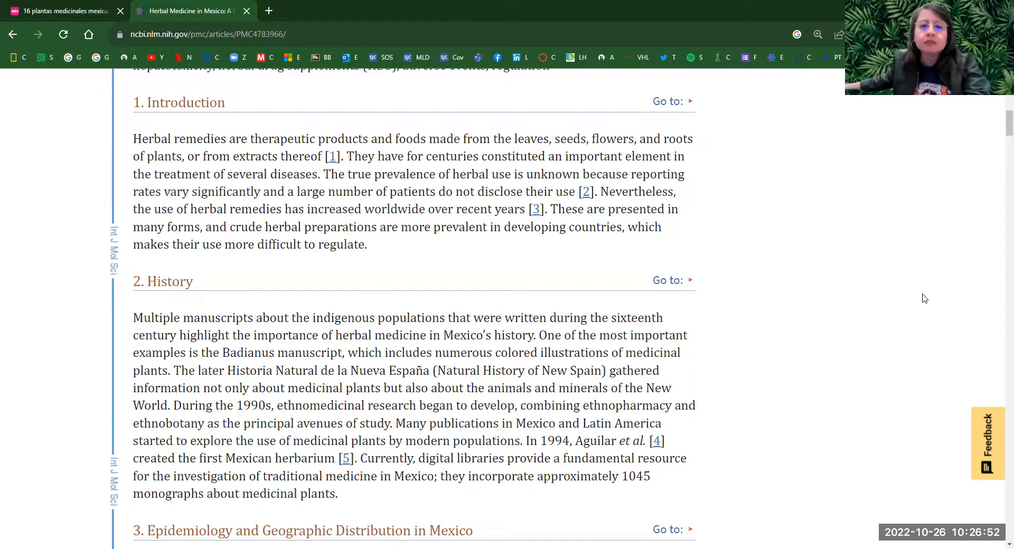
{"action": "scroll", "scroll_direction": "down", "scroll_amount": 3}
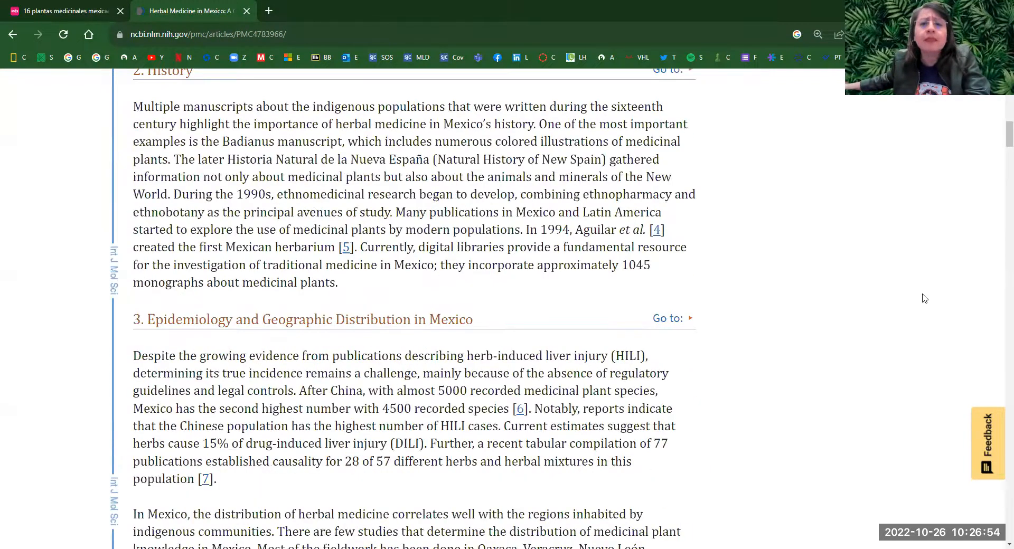
{"action": "scroll", "scroll_direction": "down", "scroll_amount": 3}
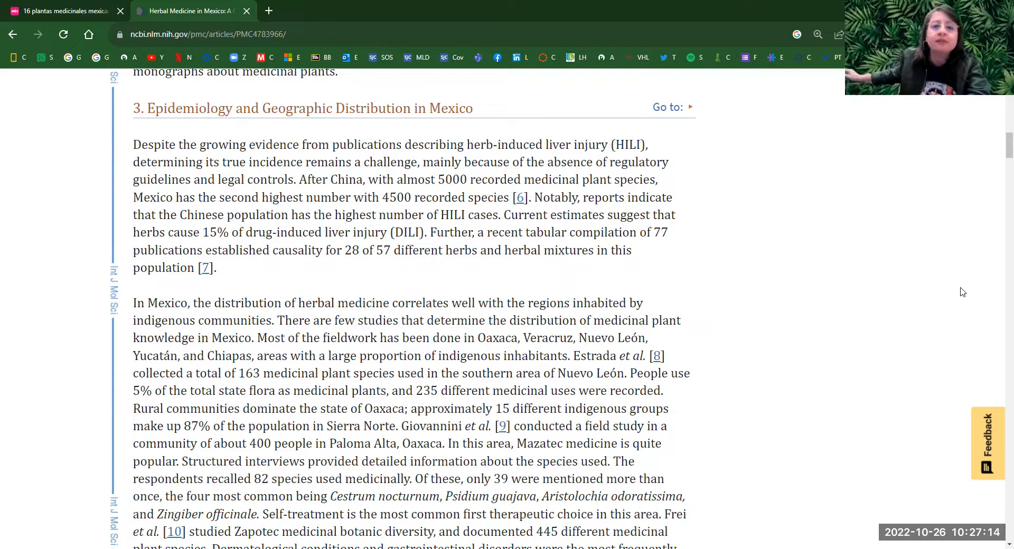
{"action": "mouse_move", "coordinate": [941, 282]}
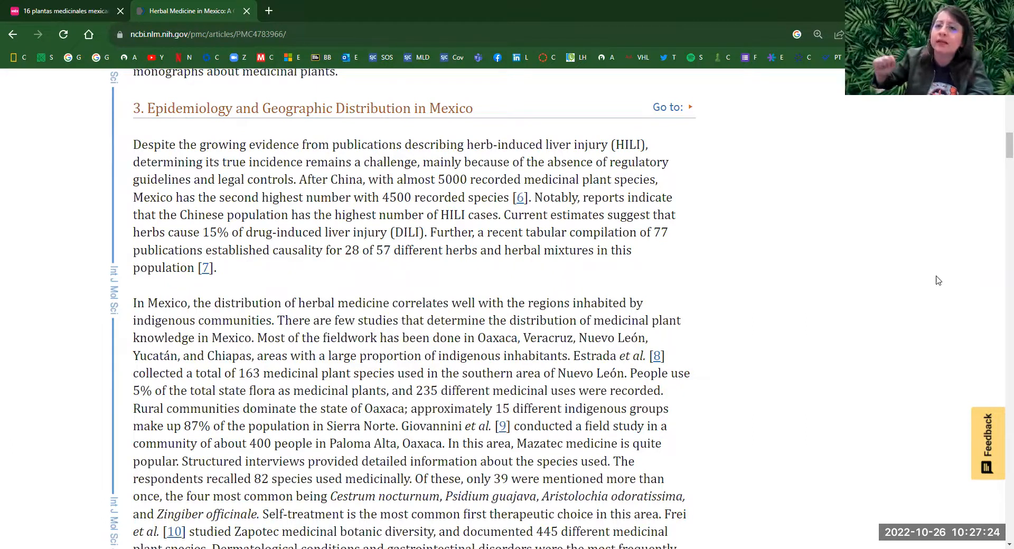
{"action": "mouse_move", "coordinate": [904, 285]}
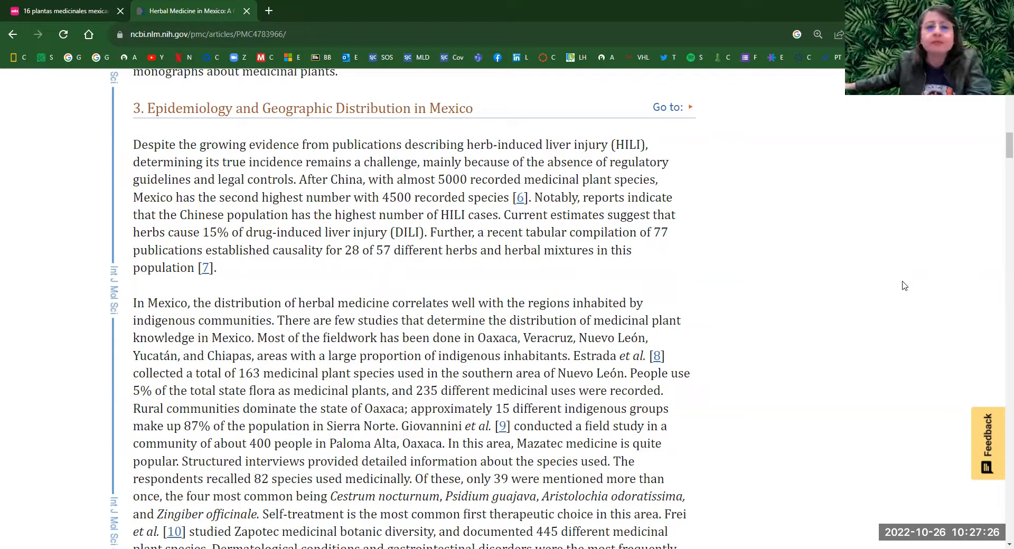
{"action": "mouse_move", "coordinate": [895, 310]}
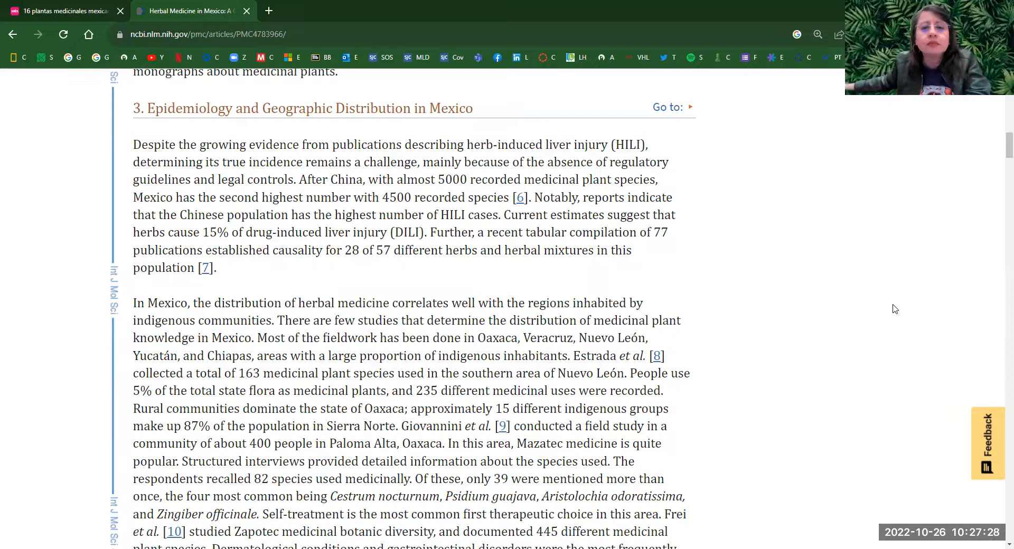
Read past the distribution map into section 4 on herb-induced liver injury.
{"action": "scroll", "scroll_direction": "down", "scroll_amount": 3}
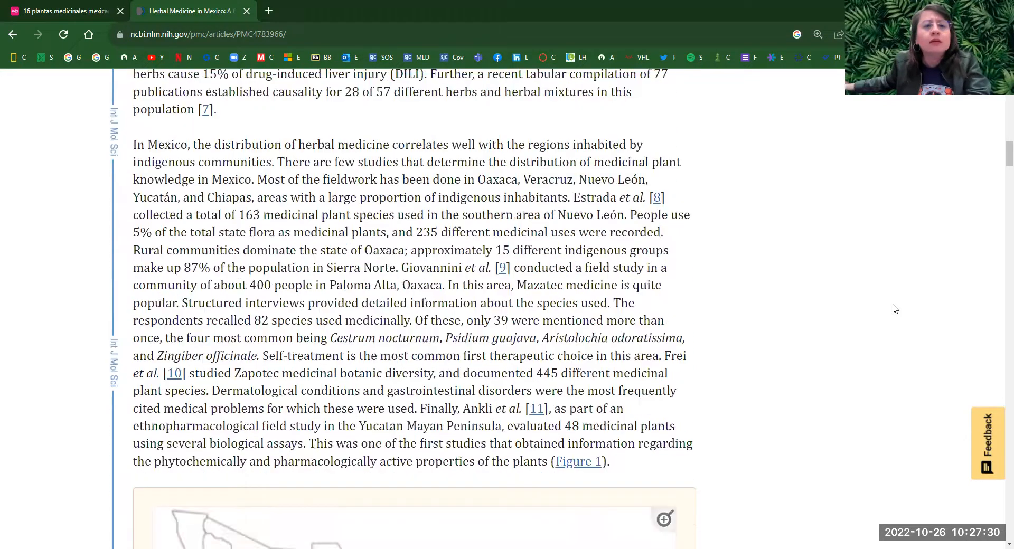
{"action": "scroll", "scroll_direction": "down", "scroll_amount": 3}
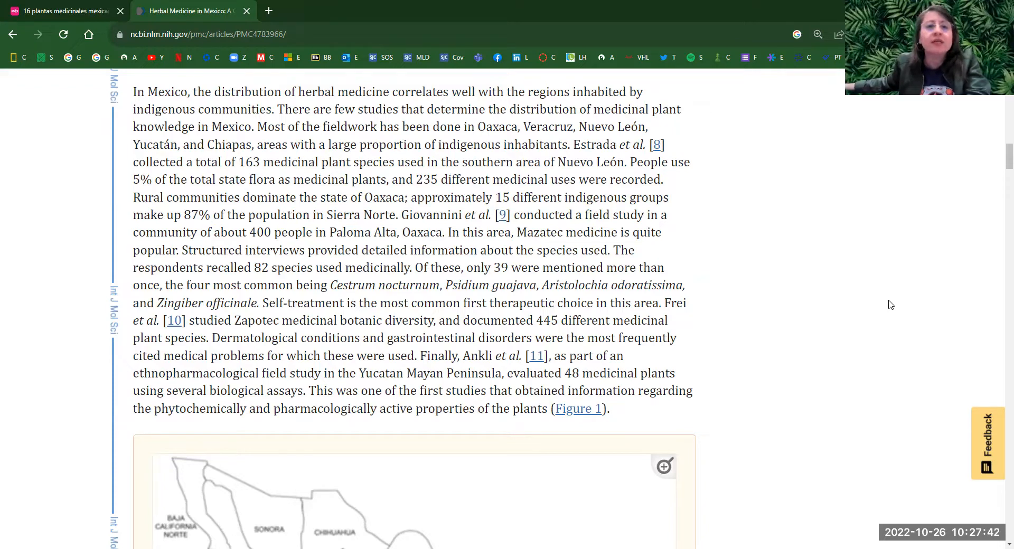
{"action": "scroll", "scroll_direction": "down", "scroll_amount": 3}
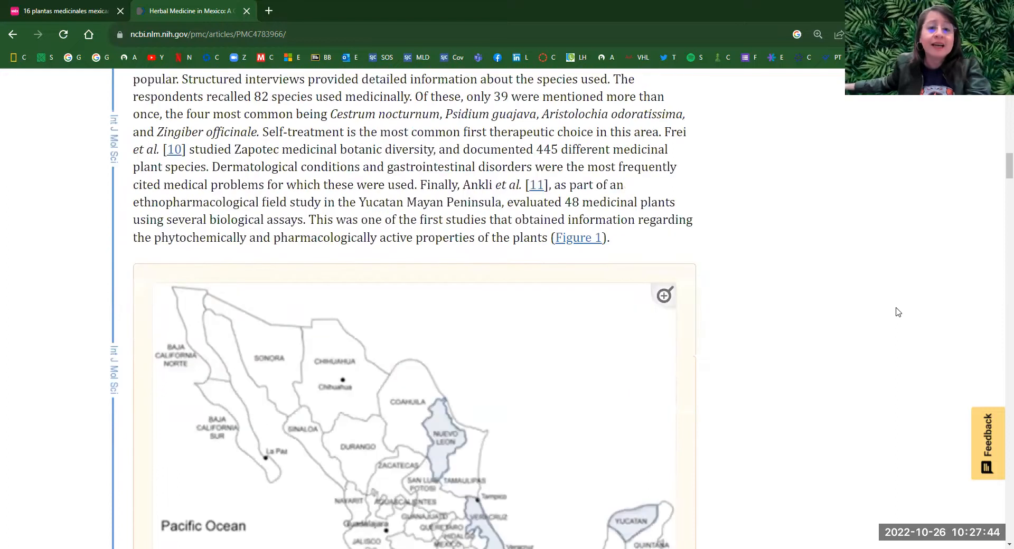
{"action": "scroll", "scroll_direction": "down", "scroll_amount": 3}
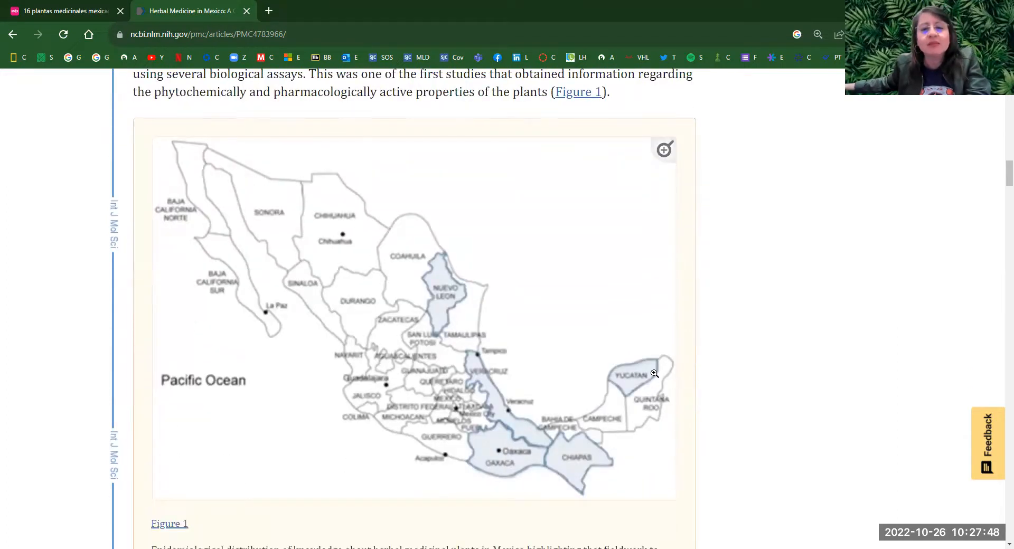
{"action": "mouse_move", "coordinate": [479, 323]}
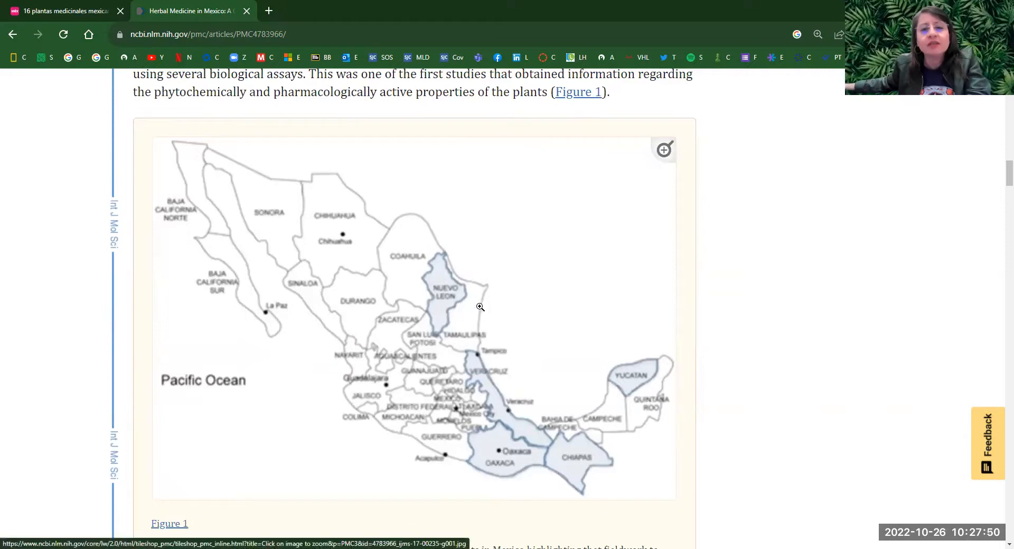
{"action": "mouse_move", "coordinate": [499, 463]}
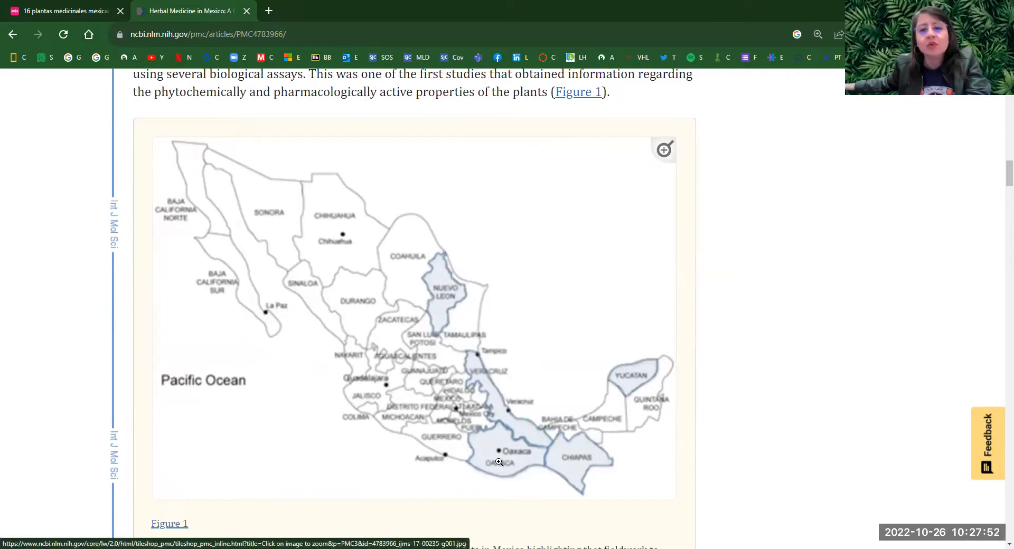
{"action": "mouse_move", "coordinate": [514, 419]}
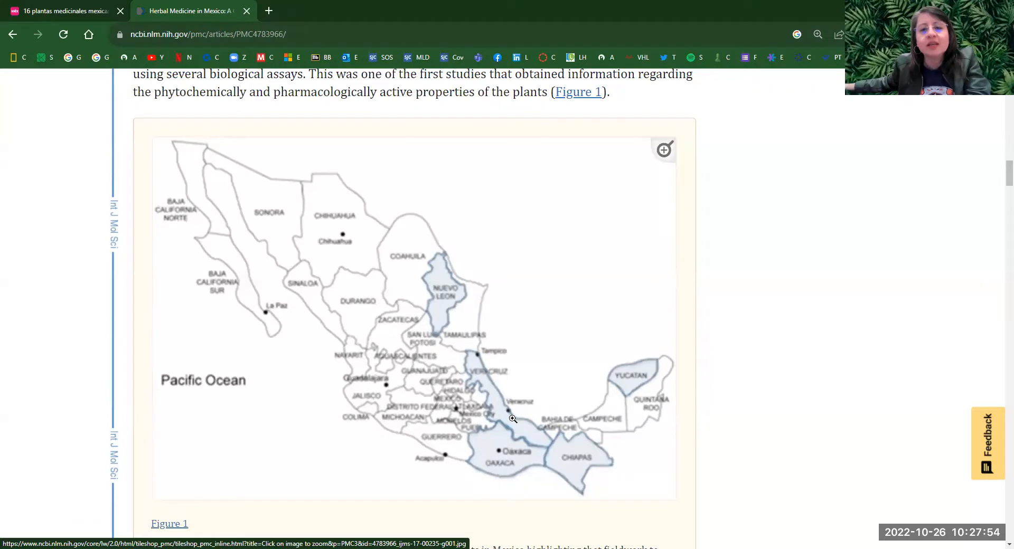
{"action": "mouse_move", "coordinate": [596, 347]}
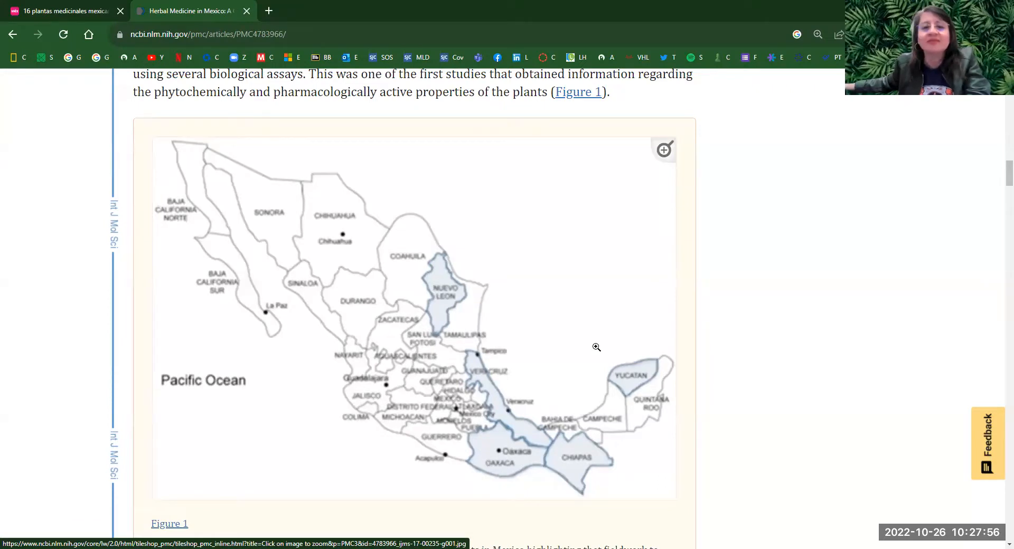
Continue to the HILI diagnosis paragraph and the 4.5 Pathogenic Aspects heading.
{"action": "scroll", "scroll_direction": "down", "scroll_amount": 3}
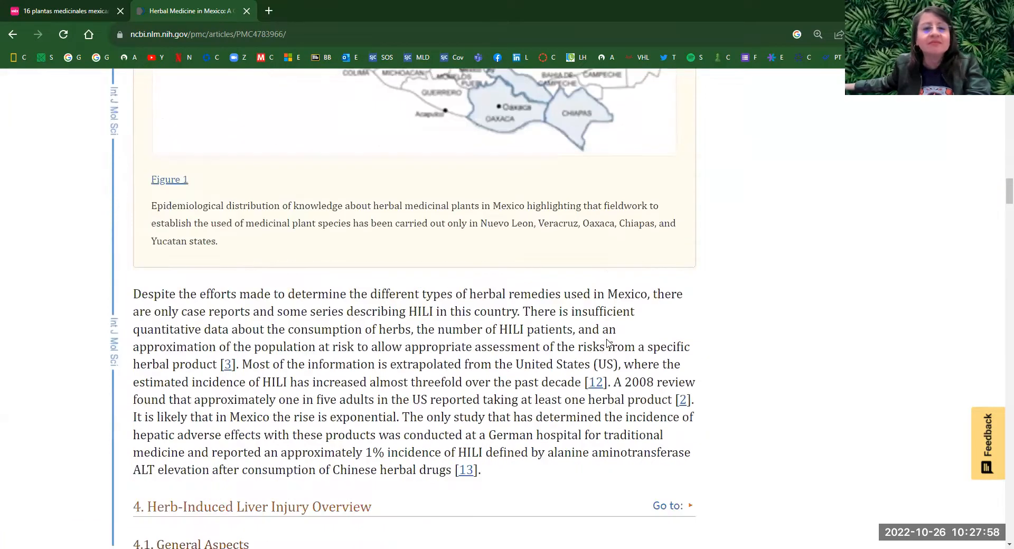
{"action": "scroll", "scroll_direction": "down", "scroll_amount": 3}
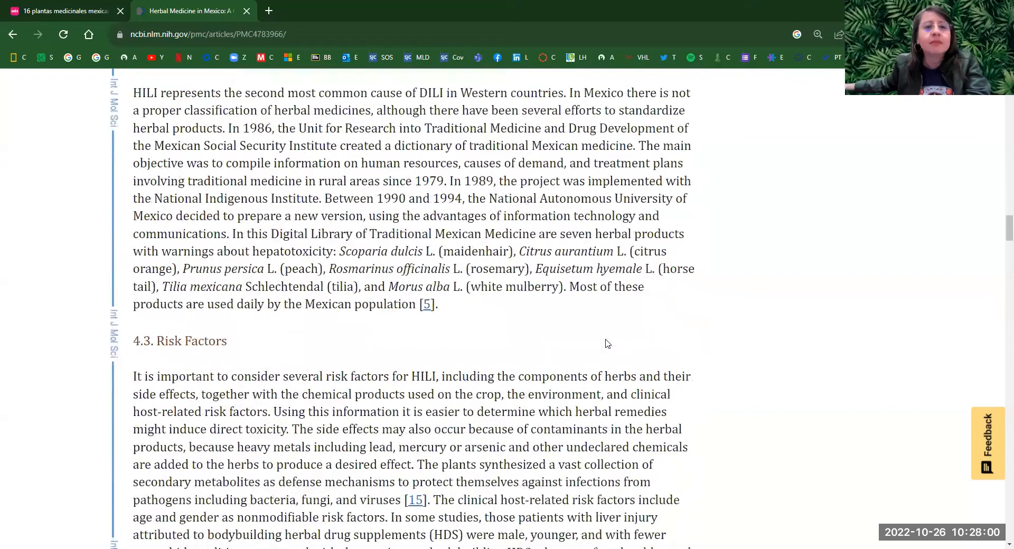
{"action": "scroll", "scroll_direction": "down", "scroll_amount": 3}
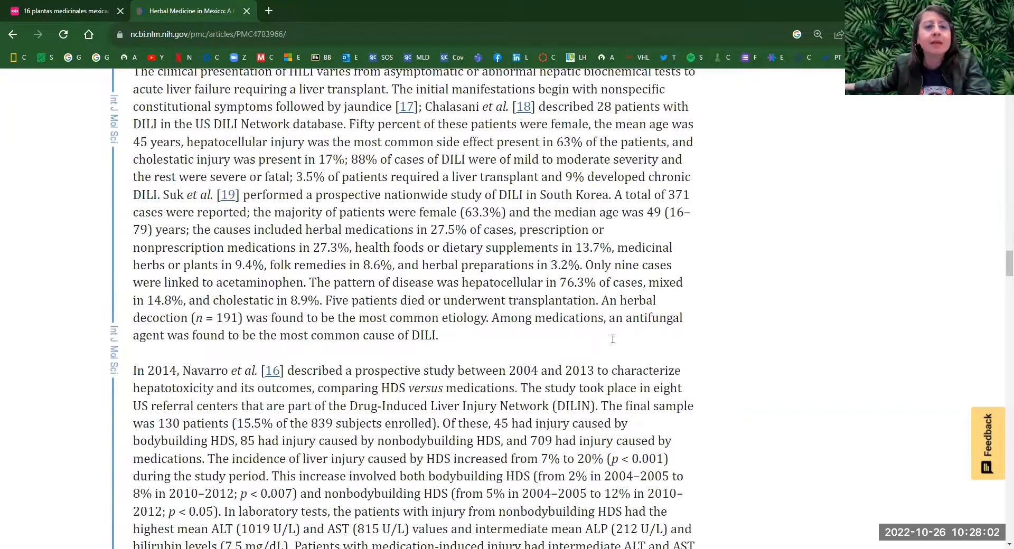
{"action": "scroll", "scroll_direction": "down", "scroll_amount": 3}
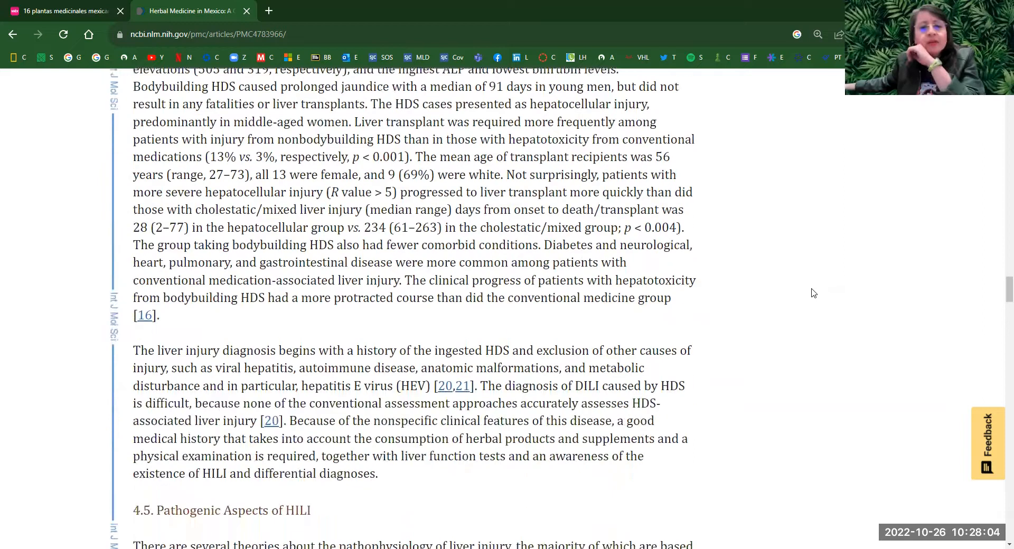
{"action": "scroll", "scroll_direction": "down", "scroll_amount": 3}
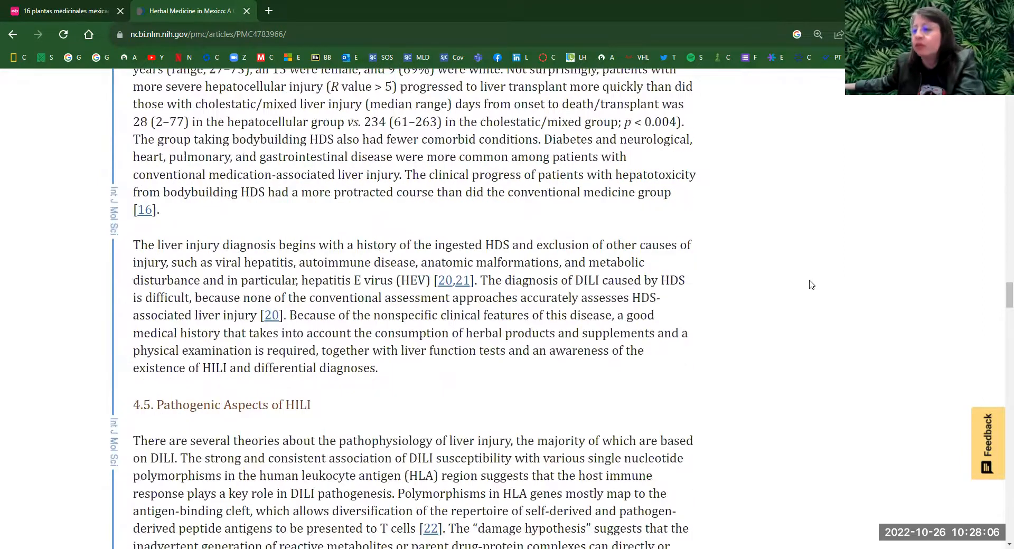
{"action": "mouse_move", "coordinate": [813, 278]}
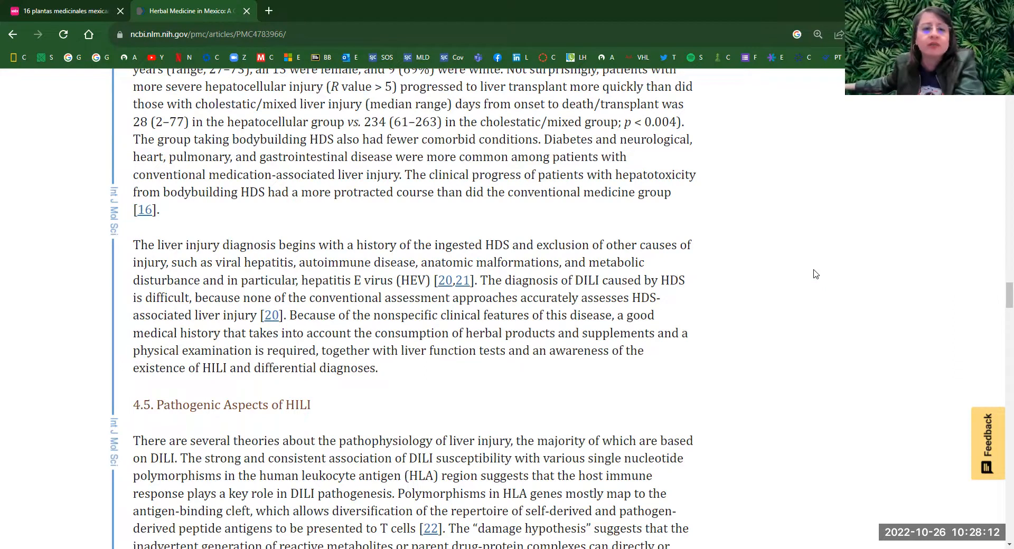
Move past Figure 2 and read Table 1's plant rows down to Aloe vera.
{"action": "scroll", "scroll_direction": "down", "scroll_amount": 3}
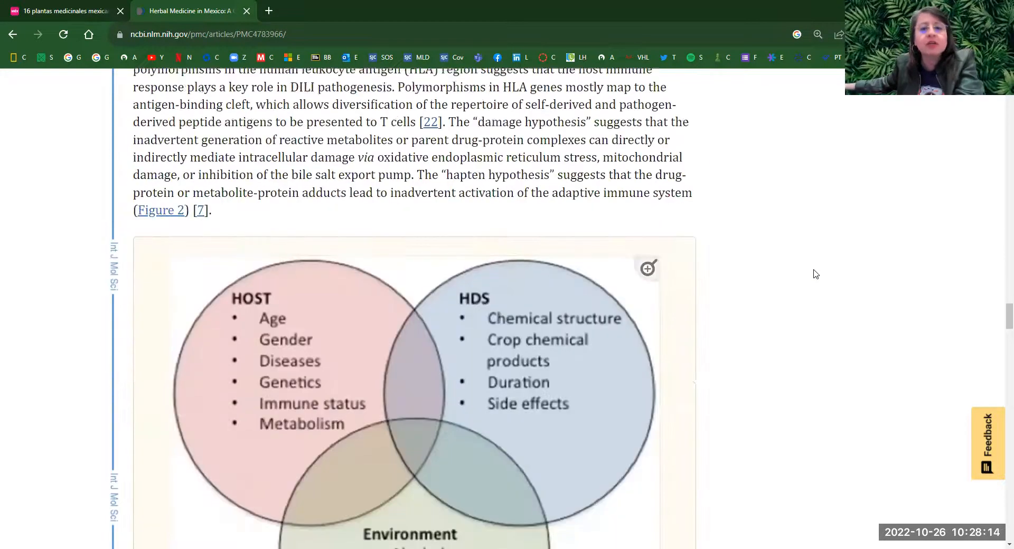
{"action": "scroll", "scroll_direction": "down", "scroll_amount": 3}
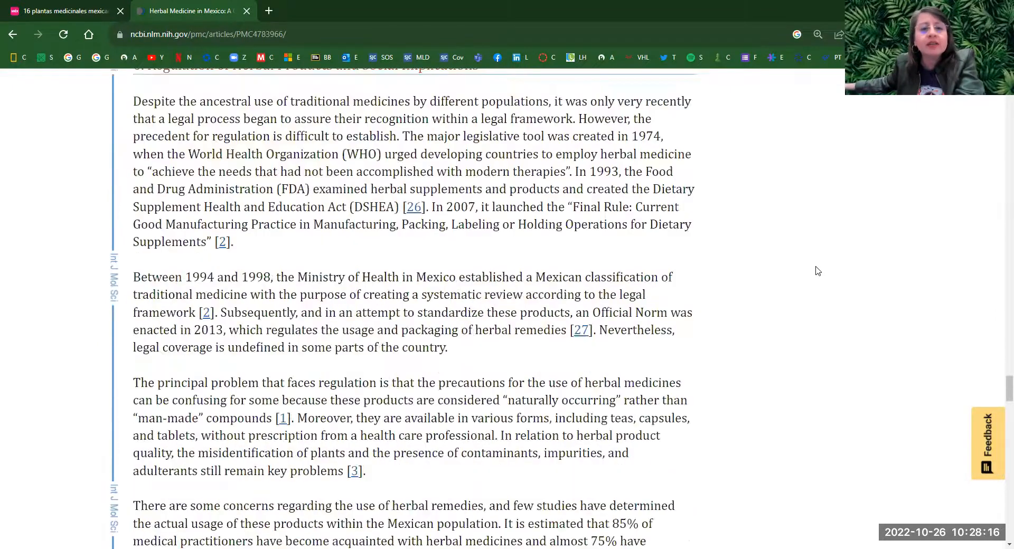
{"action": "scroll", "scroll_direction": "up", "scroll_amount": 3}
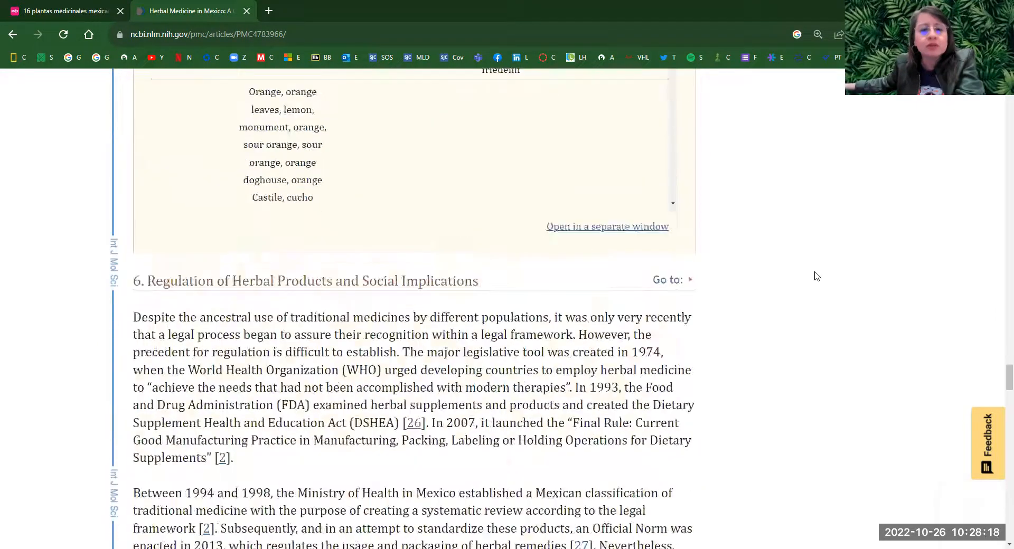
{"action": "scroll", "scroll_direction": "up", "scroll_amount": 3}
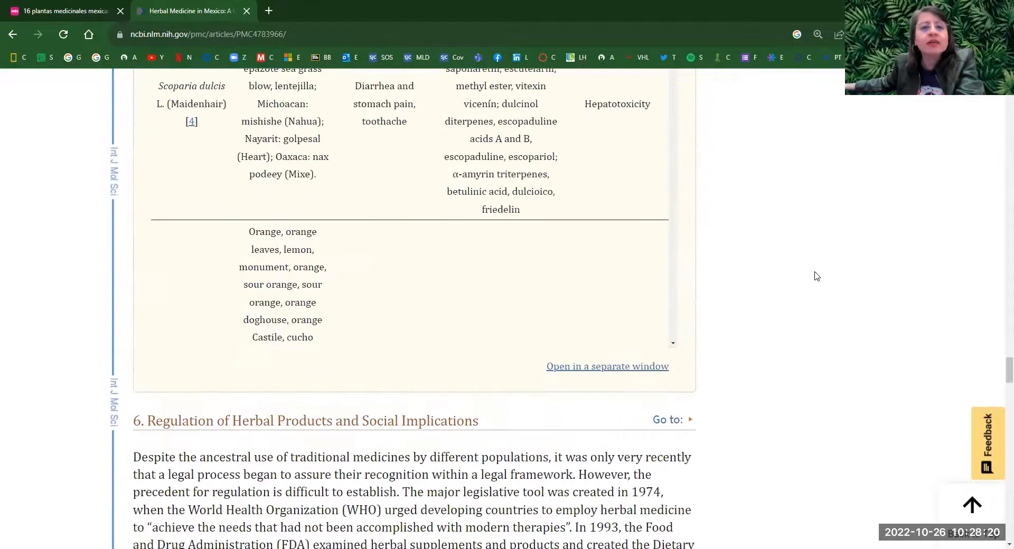
{"action": "scroll", "scroll_direction": "up", "scroll_amount": 3}
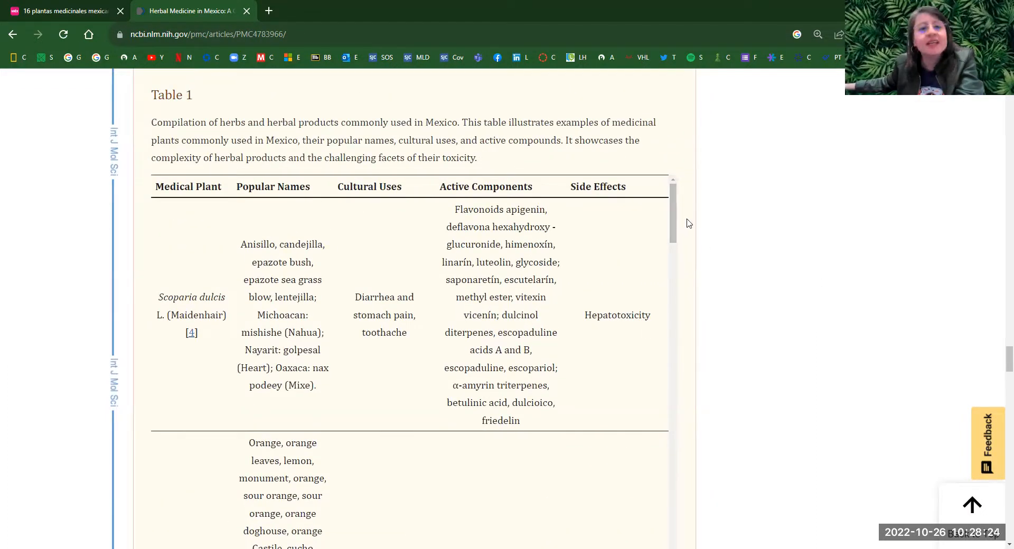
{"action": "mouse_move", "coordinate": [803, 270]}
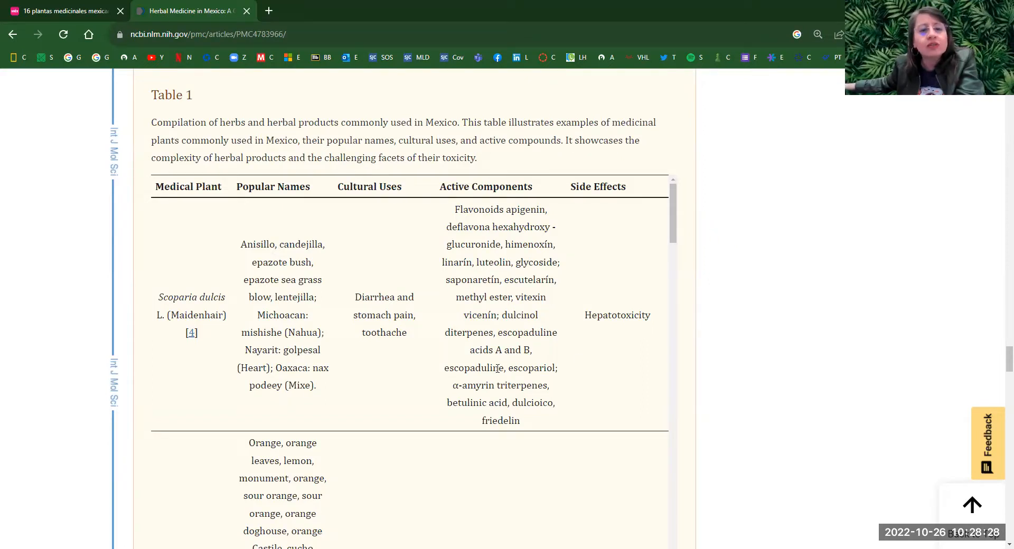
{"action": "scroll", "scroll_direction": "down", "scroll_amount": 3}
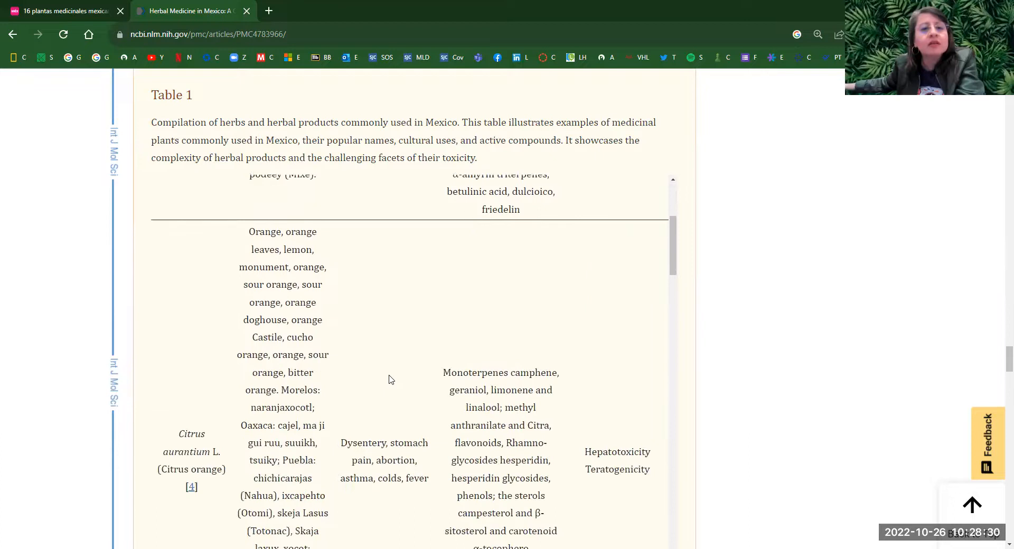
{"action": "mouse_move", "coordinate": [361, 379]}
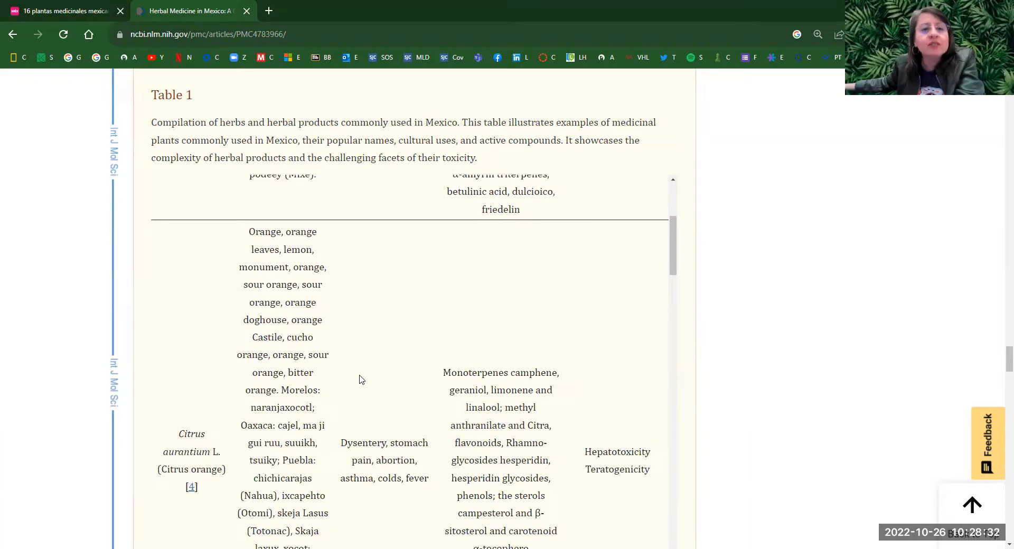
{"action": "scroll", "scroll_direction": "down", "scroll_amount": 3}
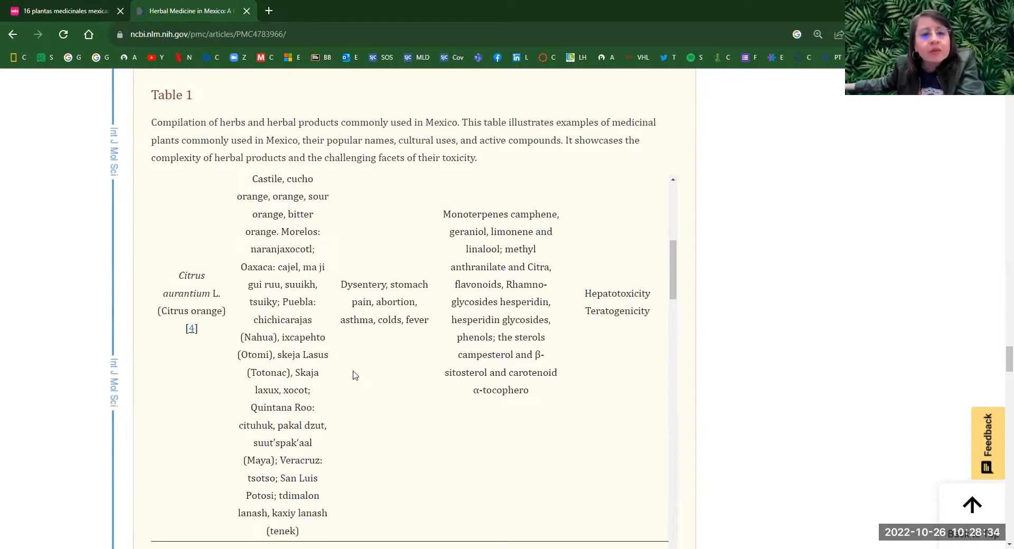
{"action": "scroll", "scroll_direction": "down", "scroll_amount": 3}
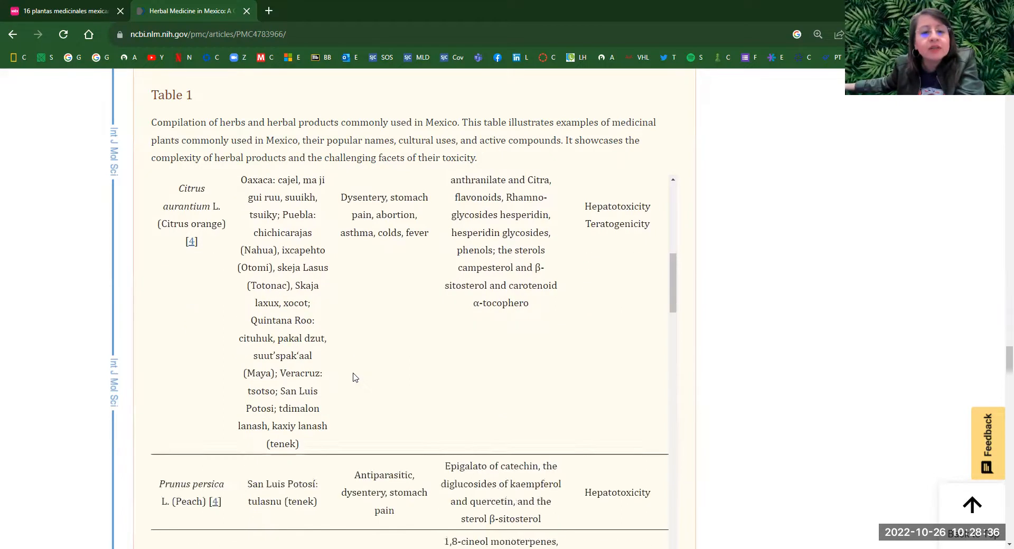
{"action": "scroll", "scroll_direction": "down", "scroll_amount": 3}
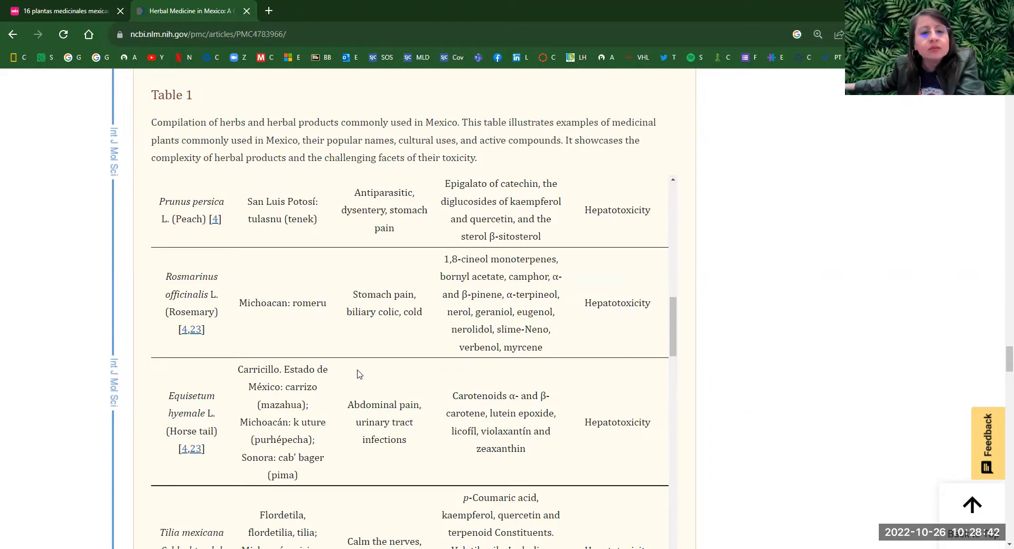
Continue down the review to section 6, Regulation of Herbal Products.
{"action": "scroll", "scroll_direction": "down", "scroll_amount": 3}
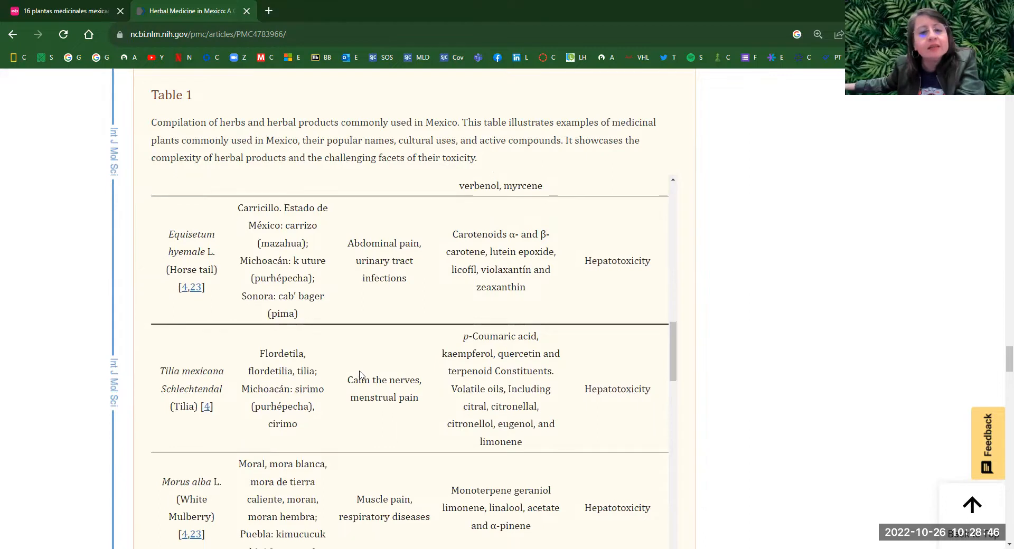
{"action": "scroll", "scroll_direction": "down", "scroll_amount": 3}
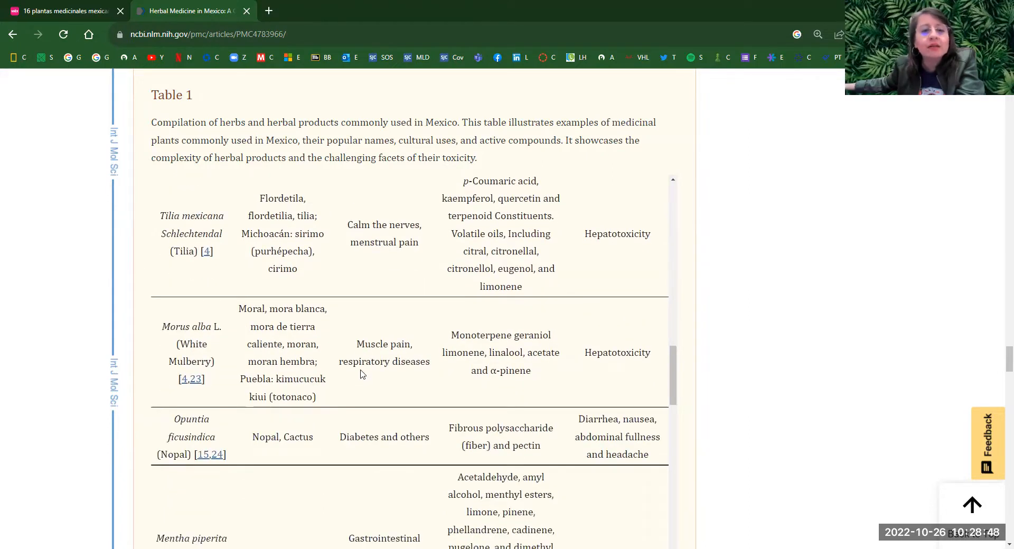
{"action": "scroll", "scroll_direction": "down", "scroll_amount": 3}
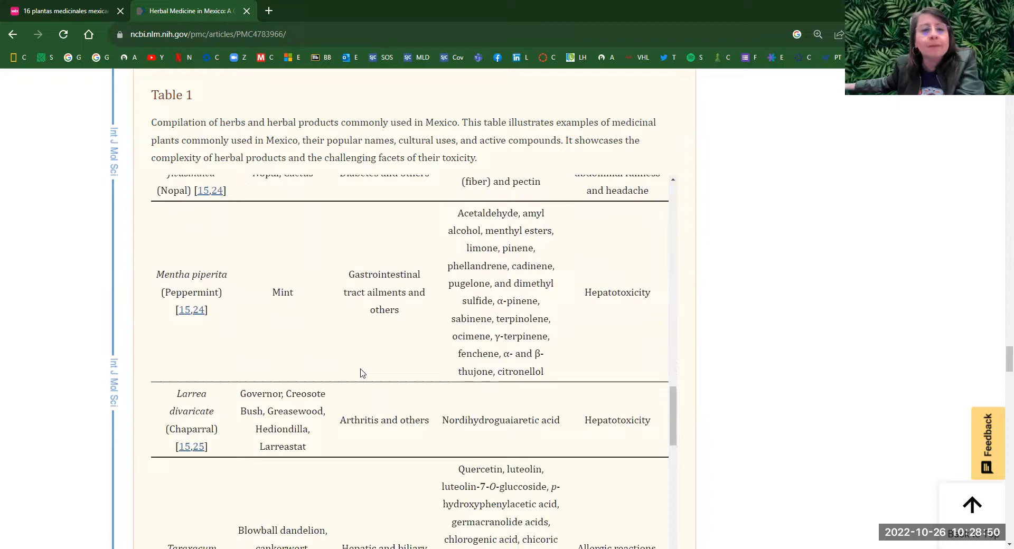
{"action": "scroll", "scroll_direction": "down", "scroll_amount": 3}
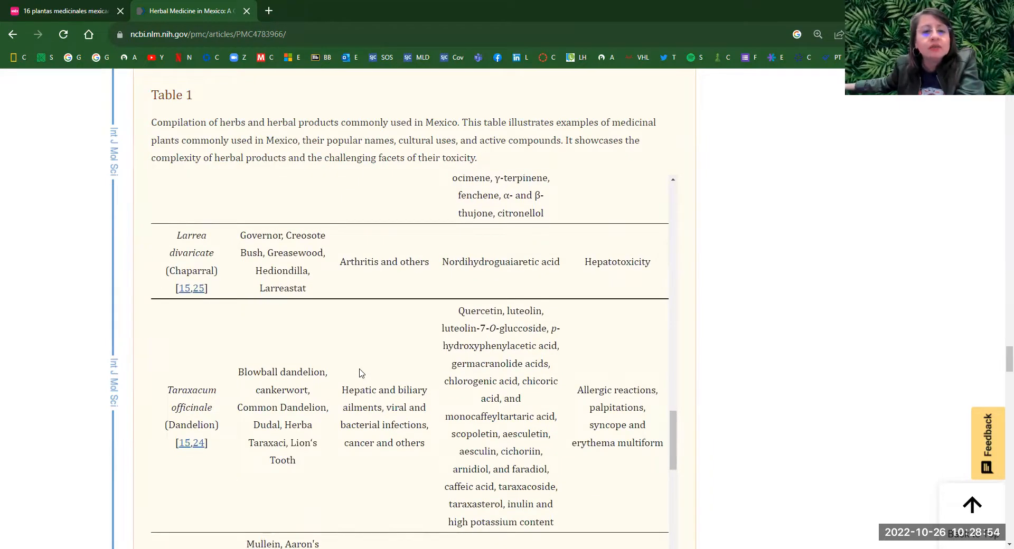
{"action": "scroll", "scroll_direction": "down", "scroll_amount": 3}
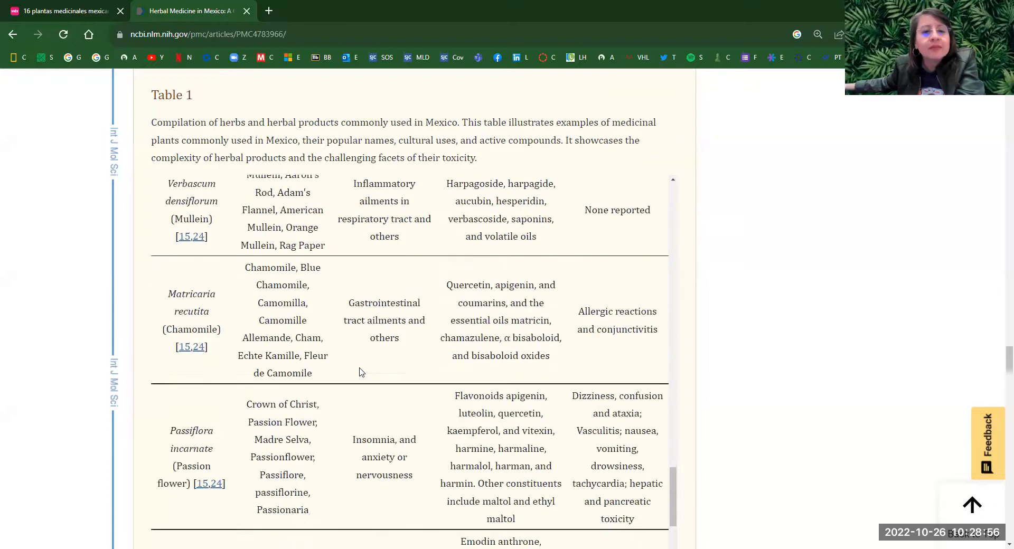
{"action": "scroll", "scroll_direction": "down", "scroll_amount": 3}
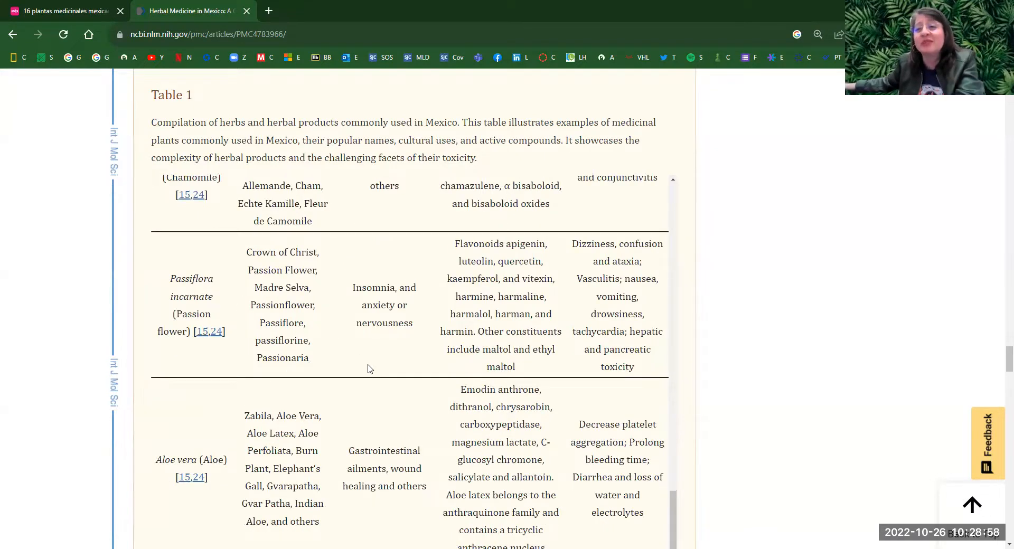
{"action": "scroll", "scroll_direction": "down", "scroll_amount": 3}
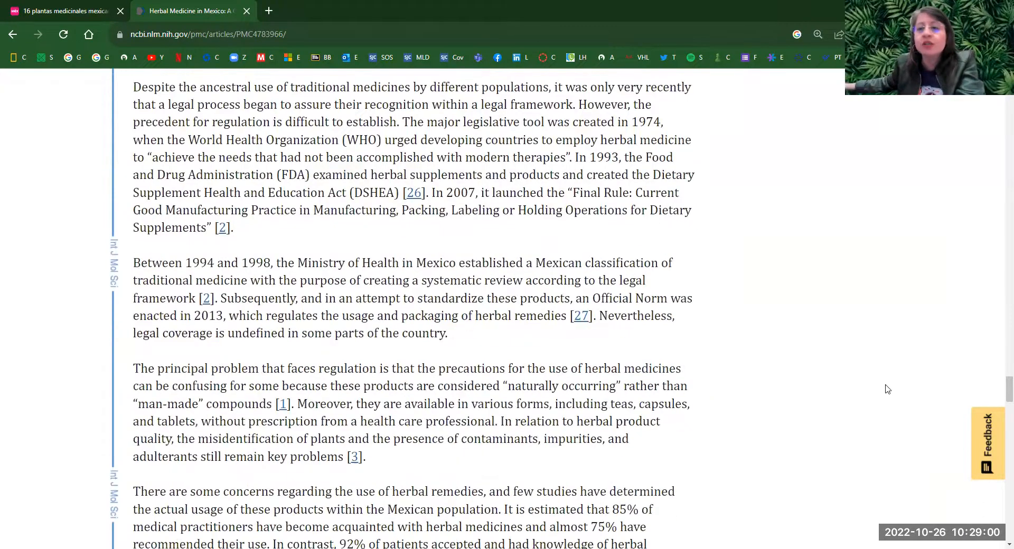
Read the References to the page bottom, then close the PMC article, returning to the México Desconocido list.
{"action": "scroll", "scroll_direction": "down", "scroll_amount": 3}
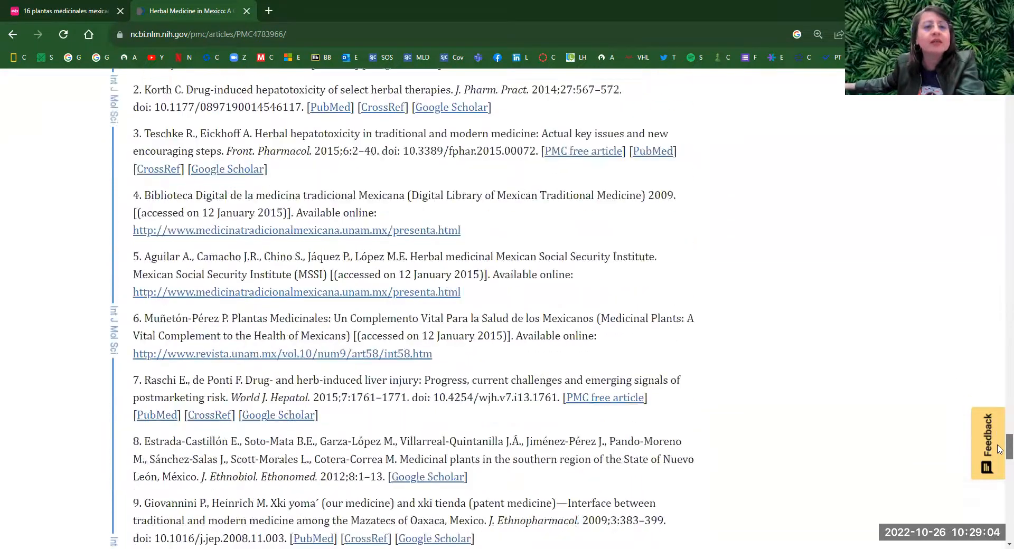
{"action": "scroll", "scroll_direction": "down", "scroll_amount": 3}
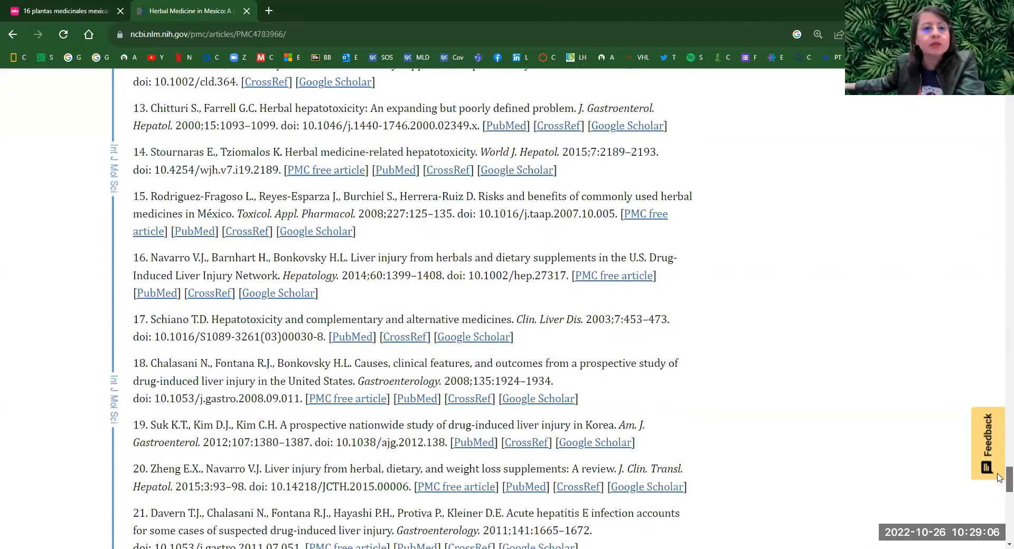
{"action": "scroll", "scroll_direction": "down", "scroll_amount": 3}
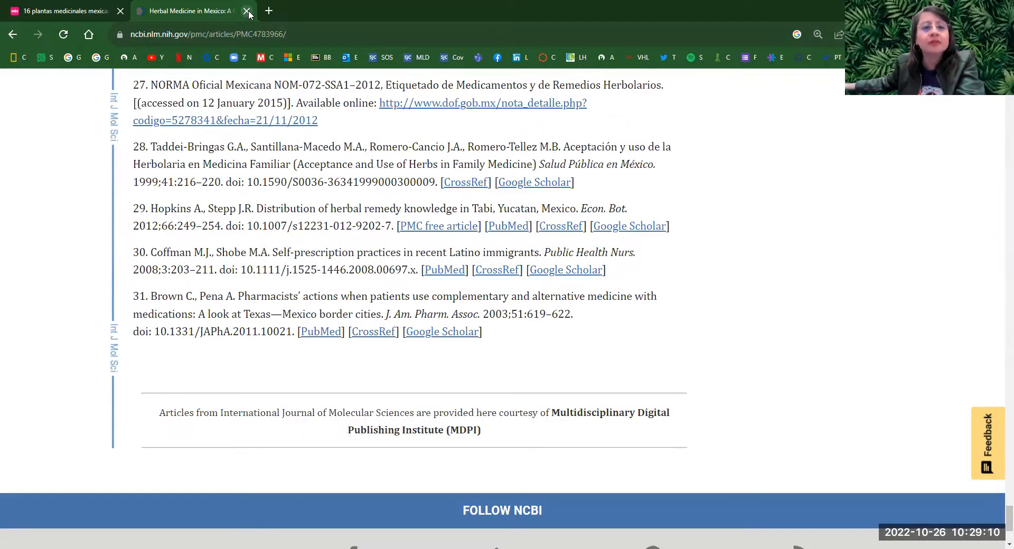
{"action": "left_click", "coordinate": [247, 10]}
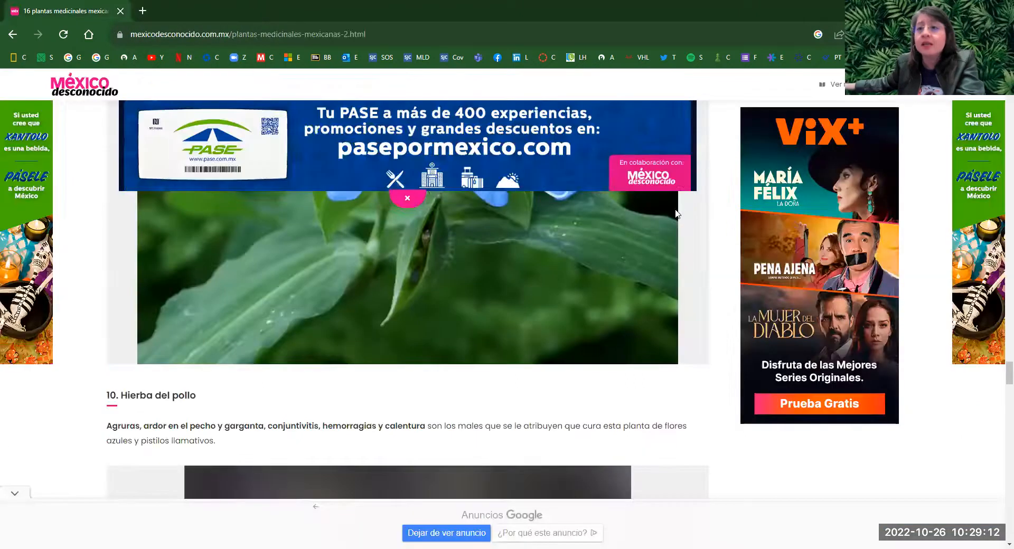
Bring the '16 plantas medicinales mexicanas para todo mal' title and first flower photo into view.
{"action": "scroll", "scroll_direction": "down", "scroll_amount": 3}
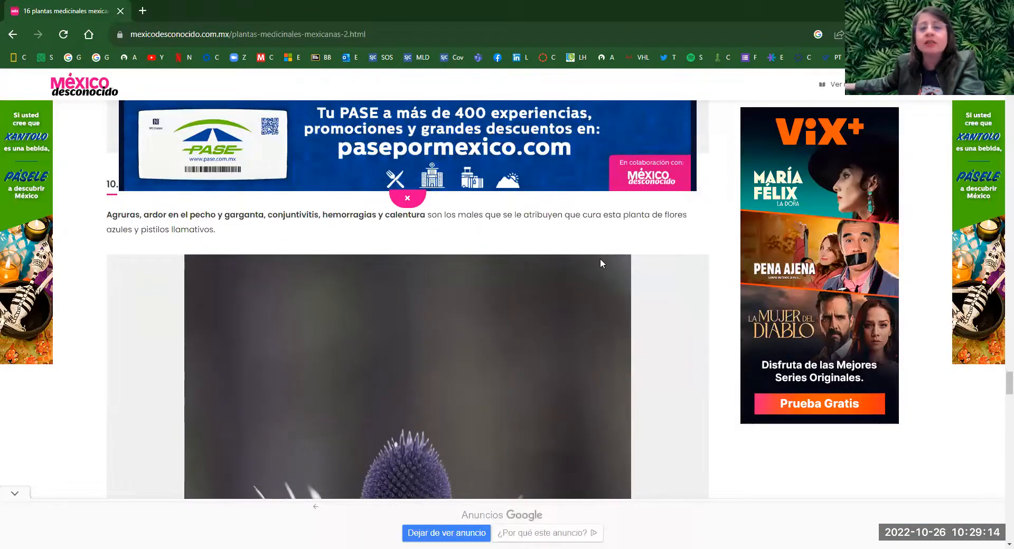
{"action": "scroll", "scroll_direction": "down", "scroll_amount": 3}
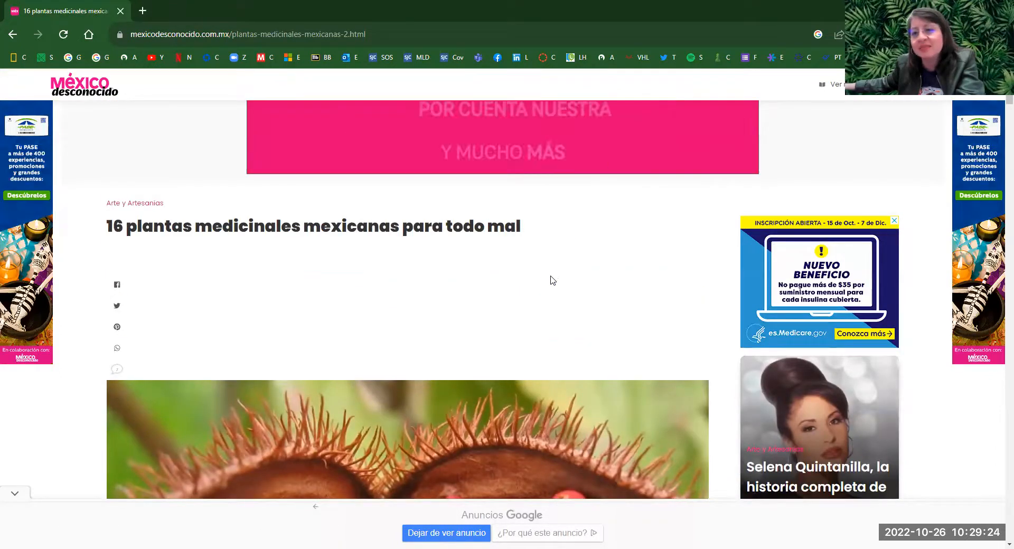
{"action": "scroll", "scroll_direction": "down", "scroll_amount": 3}
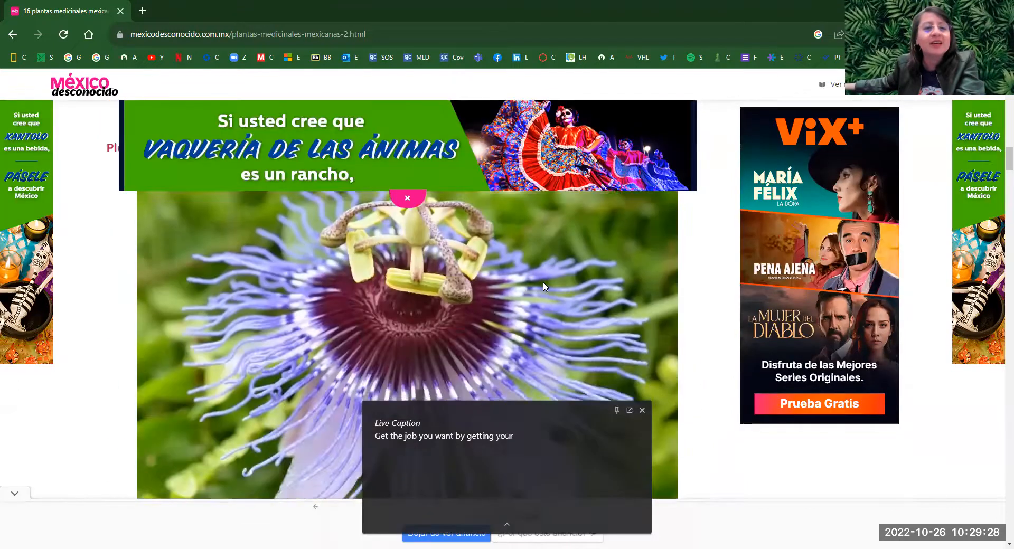
{"action": "scroll", "scroll_direction": "down", "scroll_amount": 3}
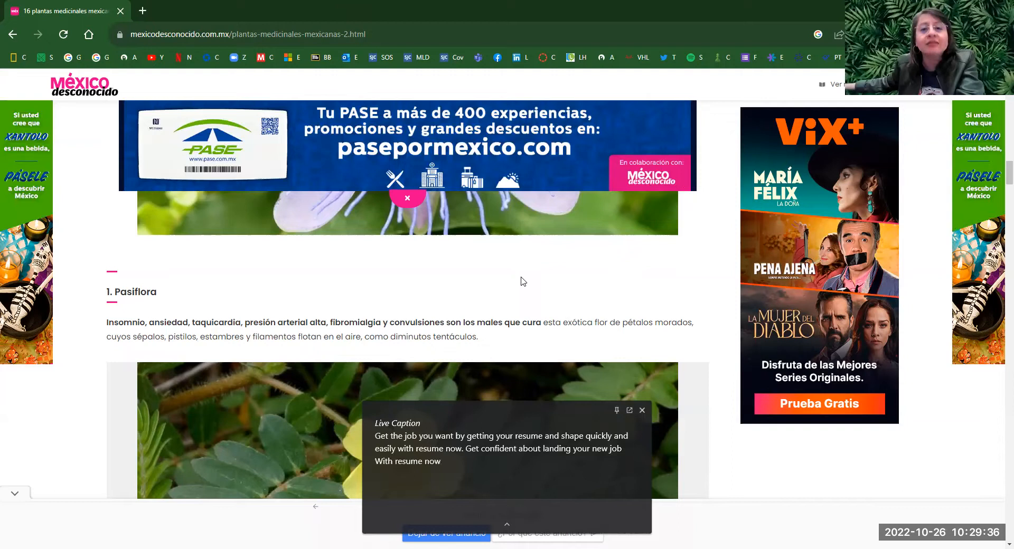
Read entries 1 to 5, Pasiflora through Árnica del monte and Bugambilia camelina.
{"action": "scroll", "scroll_direction": "down", "scroll_amount": 3}
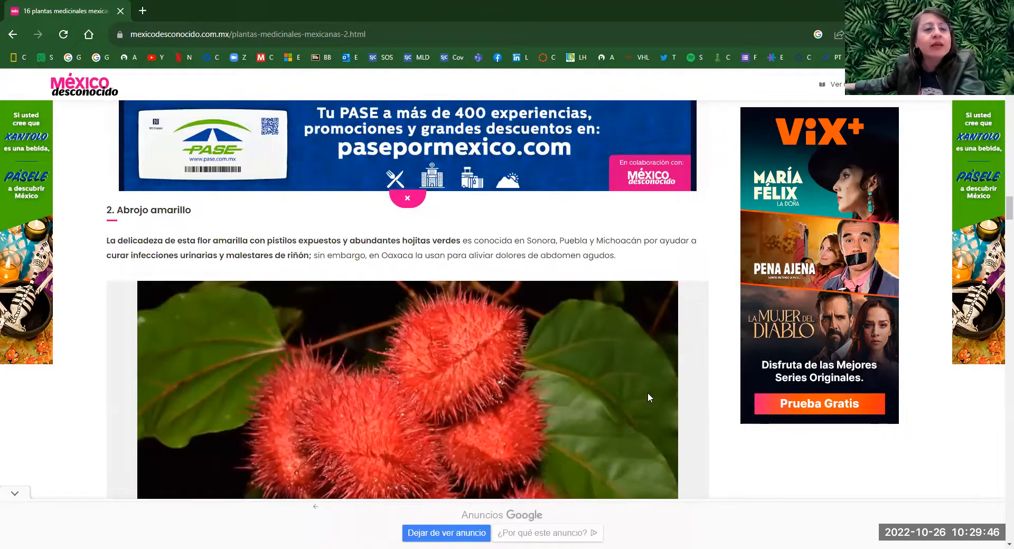
{"action": "scroll", "scroll_direction": "down", "scroll_amount": 3}
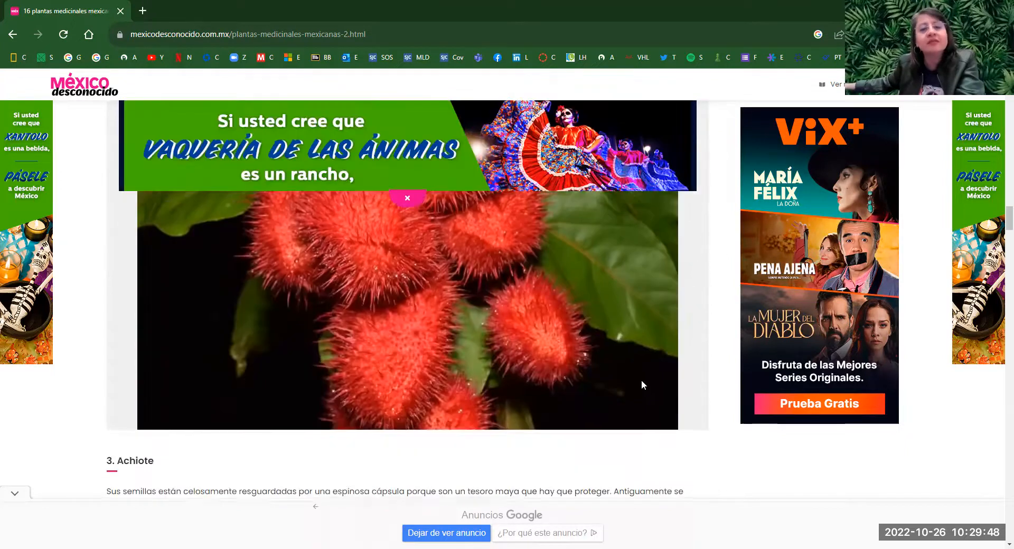
{"action": "scroll", "scroll_direction": "down", "scroll_amount": 3}
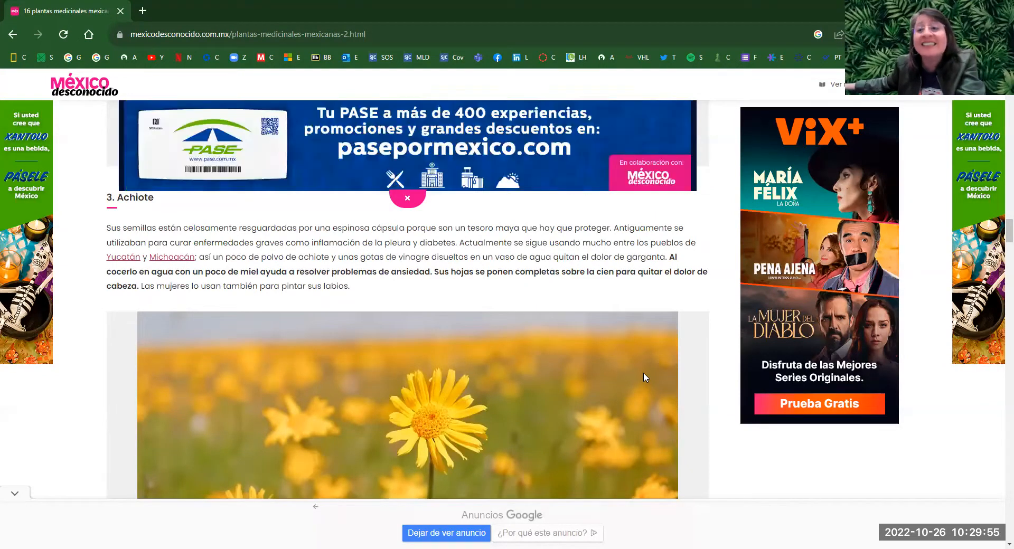
{"action": "scroll", "scroll_direction": "down", "scroll_amount": 3}
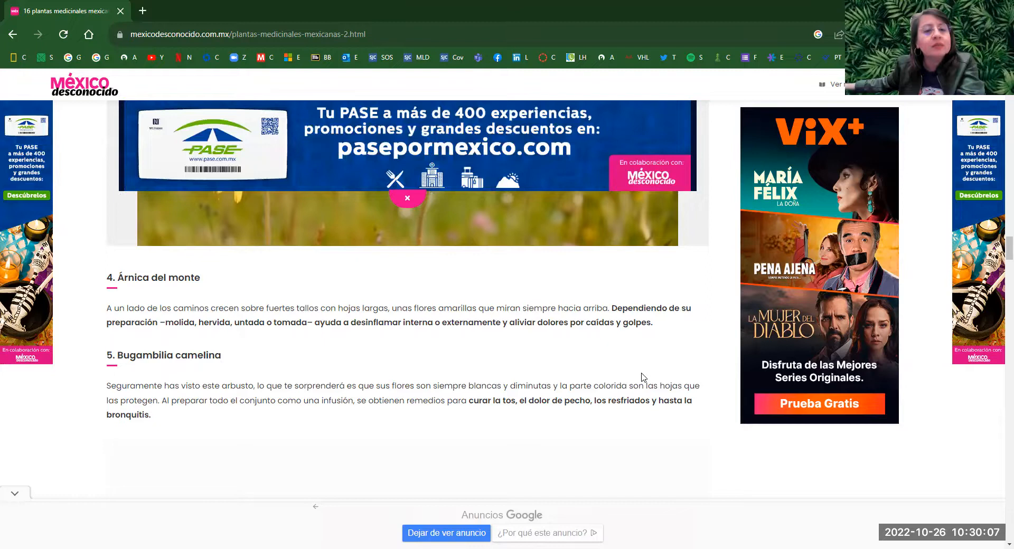
Read entries 6 to 10, Cempasúchil and Guajilote through Hierba del pollo.
{"action": "scroll", "scroll_direction": "down", "scroll_amount": 3}
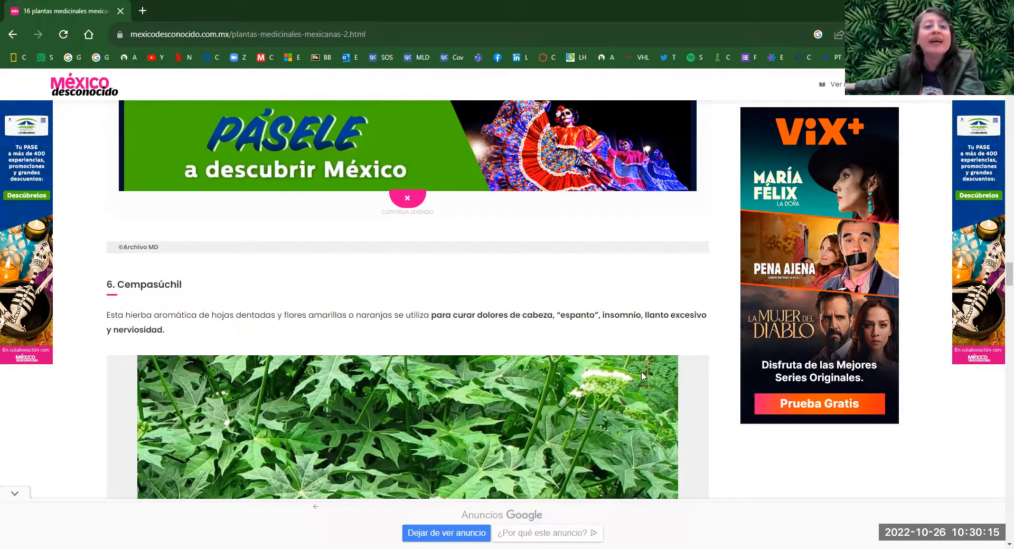
{"action": "scroll", "scroll_direction": "down", "scroll_amount": 3}
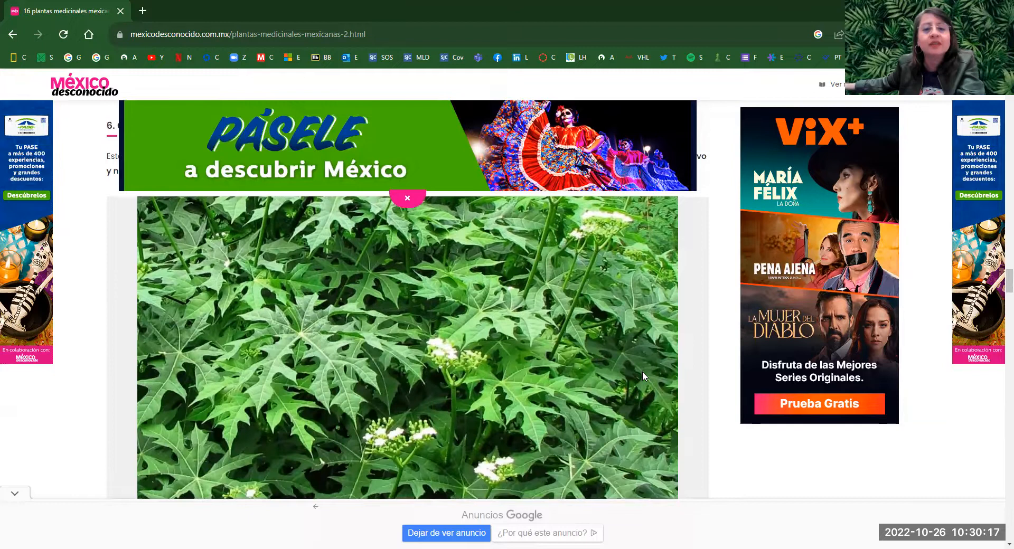
{"action": "scroll", "scroll_direction": "down", "scroll_amount": 3}
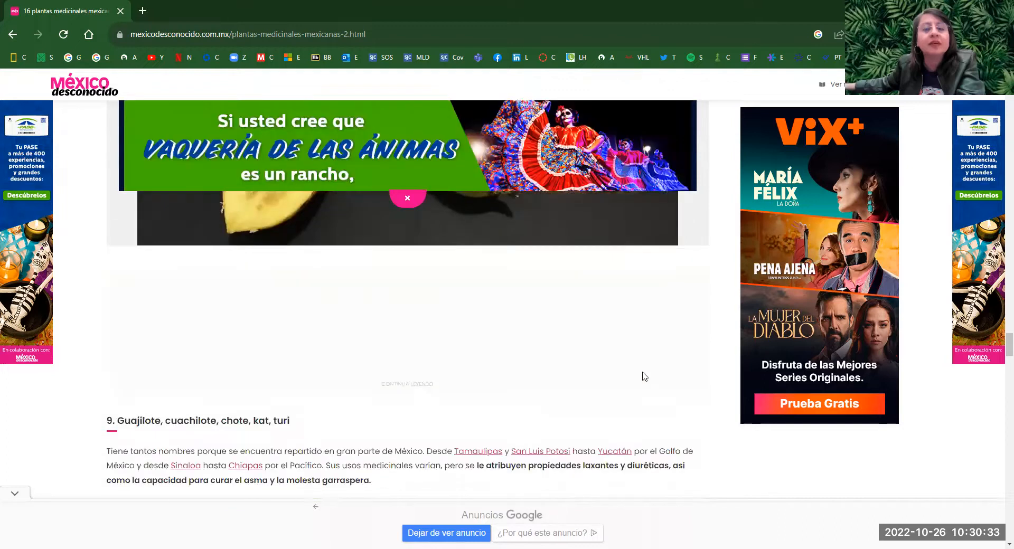
{"action": "scroll", "scroll_direction": "down", "scroll_amount": 3}
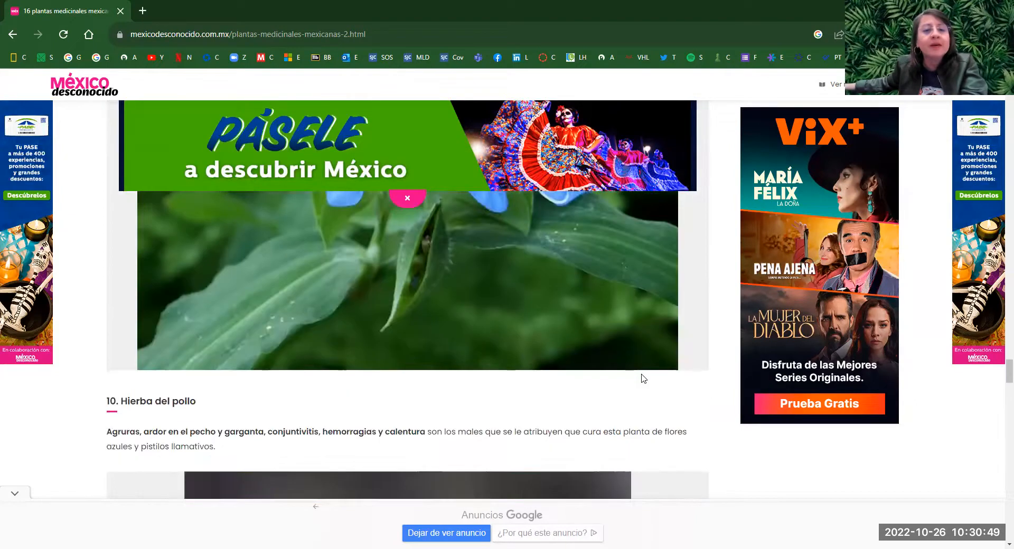
Read entries 11 and 12, Hierba del sapo and the Huizache spiny tree description.
{"action": "scroll", "scroll_direction": "down", "scroll_amount": 3}
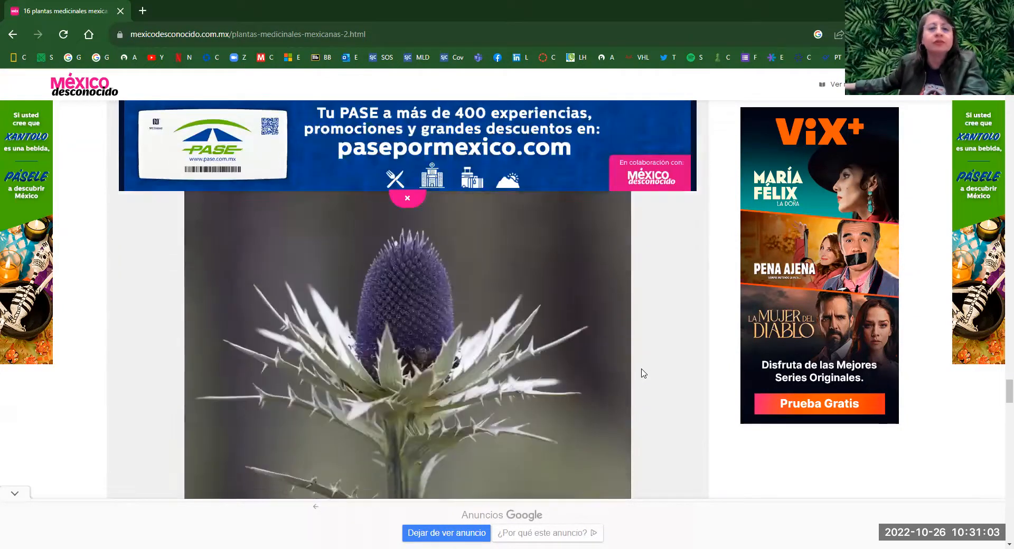
{"action": "scroll", "scroll_direction": "down", "scroll_amount": 3}
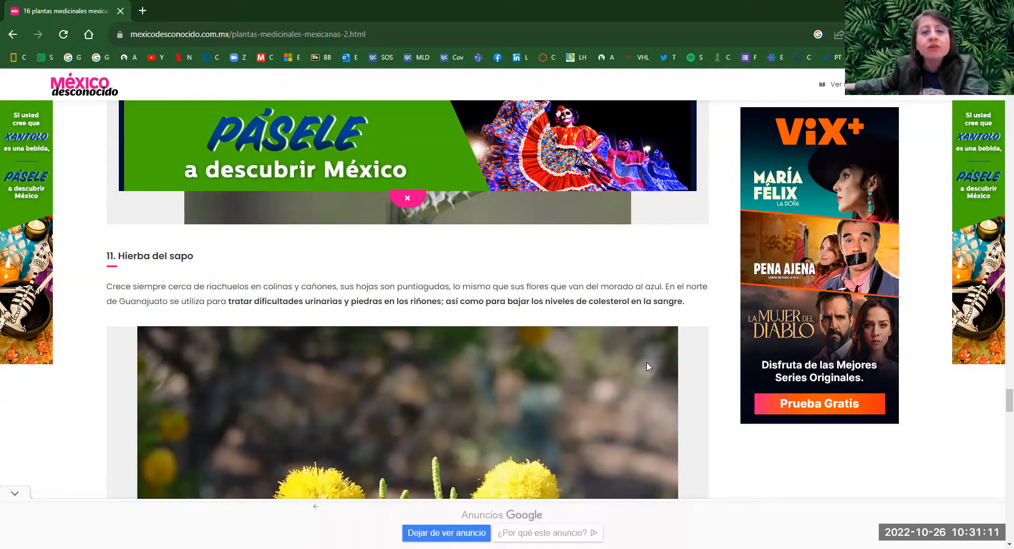
{"action": "scroll", "scroll_direction": "down", "scroll_amount": 3}
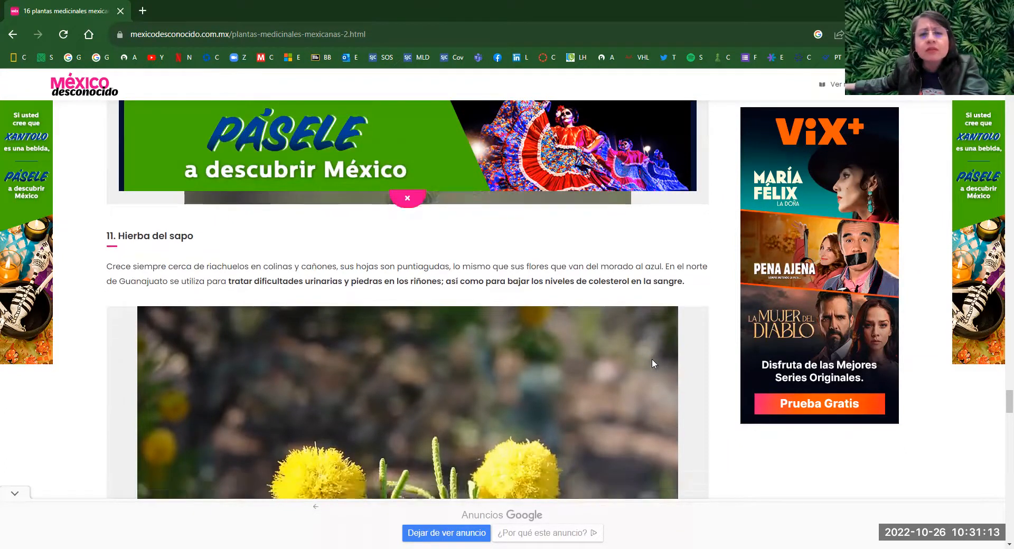
{"action": "scroll", "scroll_direction": "down", "scroll_amount": 3}
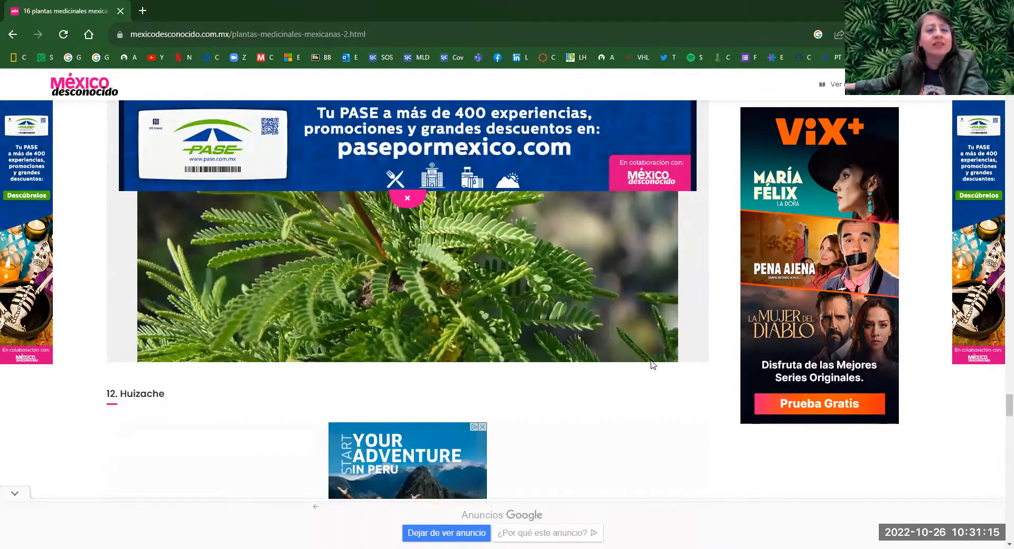
{"action": "scroll", "scroll_direction": "down", "scroll_amount": 3}
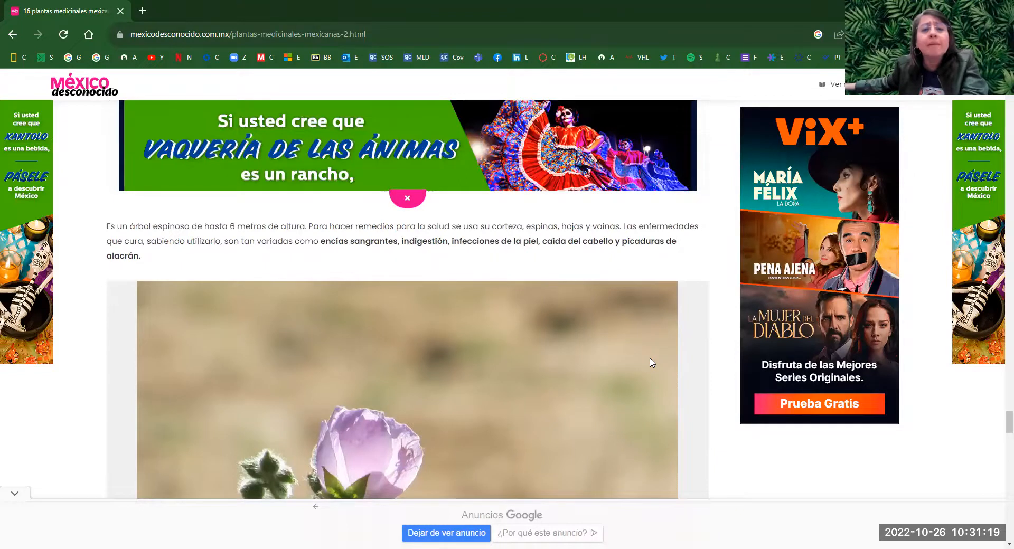
{"action": "mouse_move", "coordinate": [642, 368]}
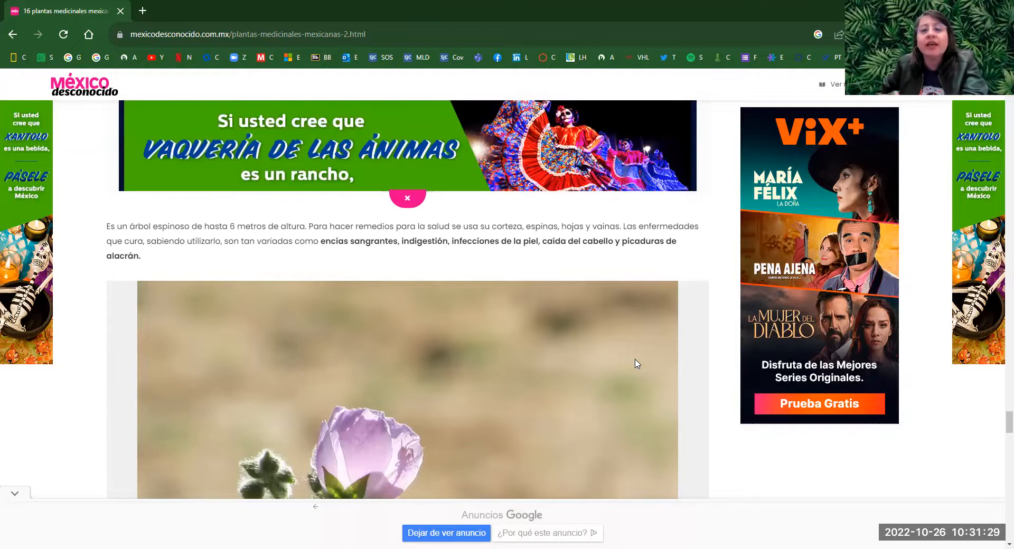
Read entries 13 to 16, Malvilla, Mirto rojo and Muicle through the final Rosa roja.
{"action": "scroll", "scroll_direction": "down", "scroll_amount": 3}
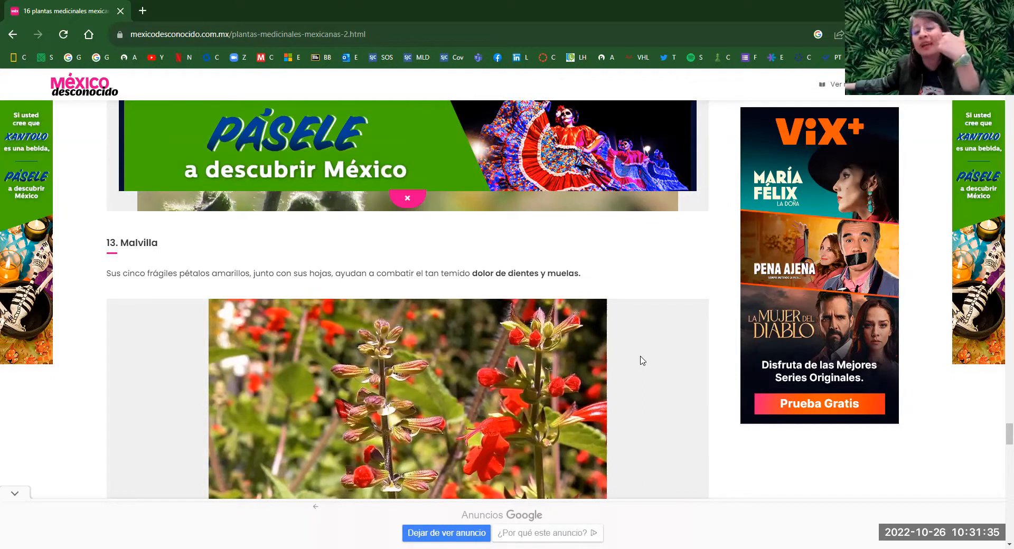
{"action": "scroll", "scroll_direction": "down", "scroll_amount": 3}
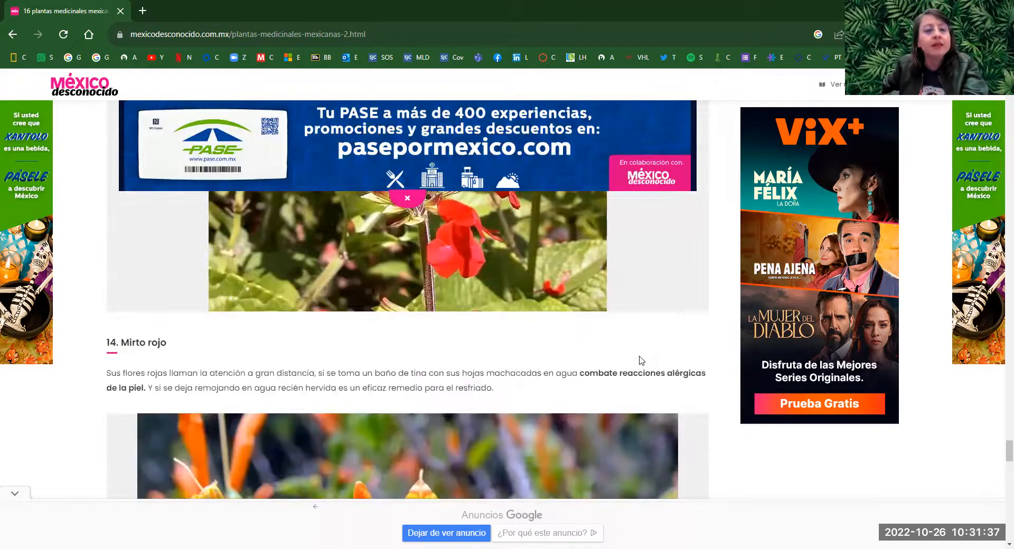
{"action": "scroll", "scroll_direction": "down", "scroll_amount": 3}
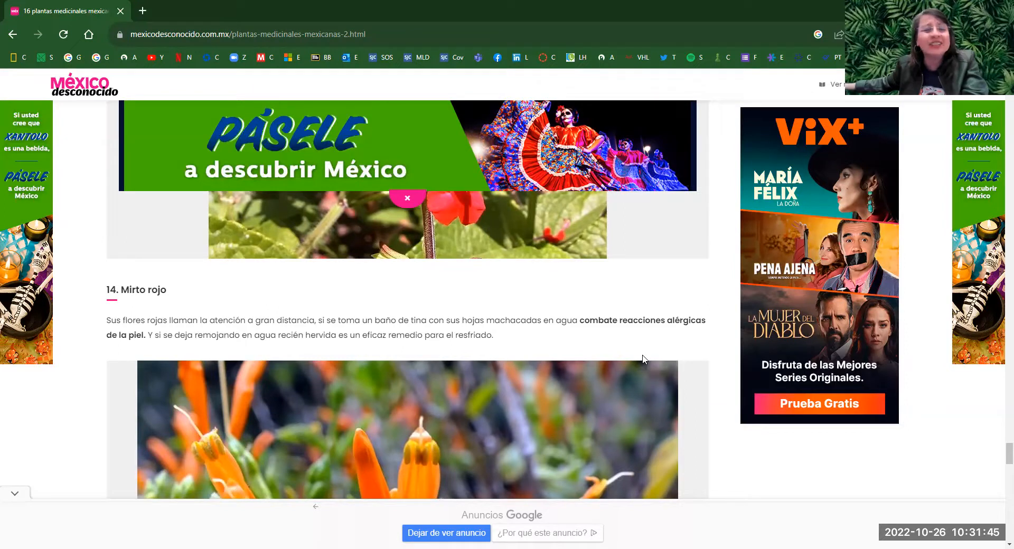
{"action": "scroll", "scroll_direction": "down", "scroll_amount": 3}
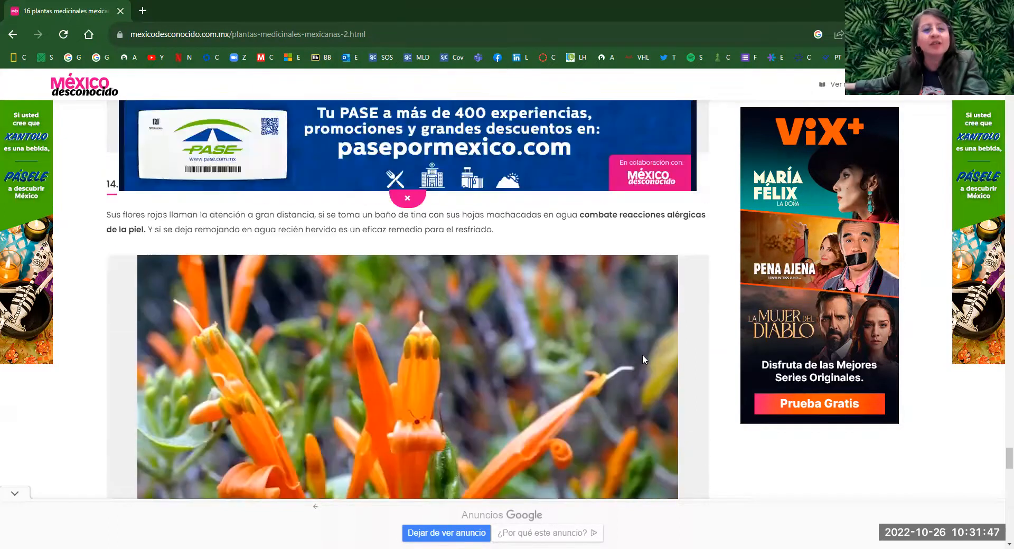
{"action": "scroll", "scroll_direction": "down", "scroll_amount": 3}
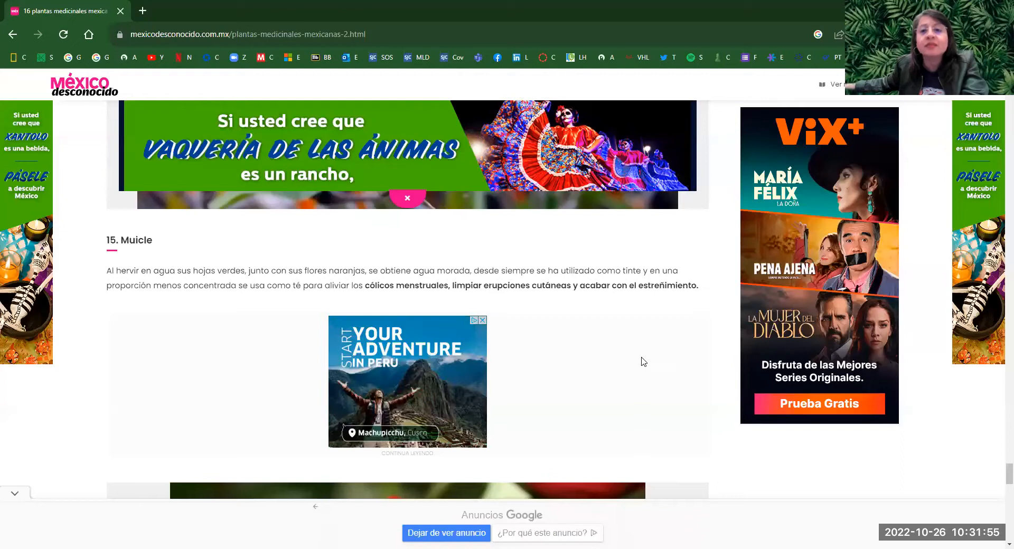
{"action": "scroll", "scroll_direction": "down", "scroll_amount": 3}
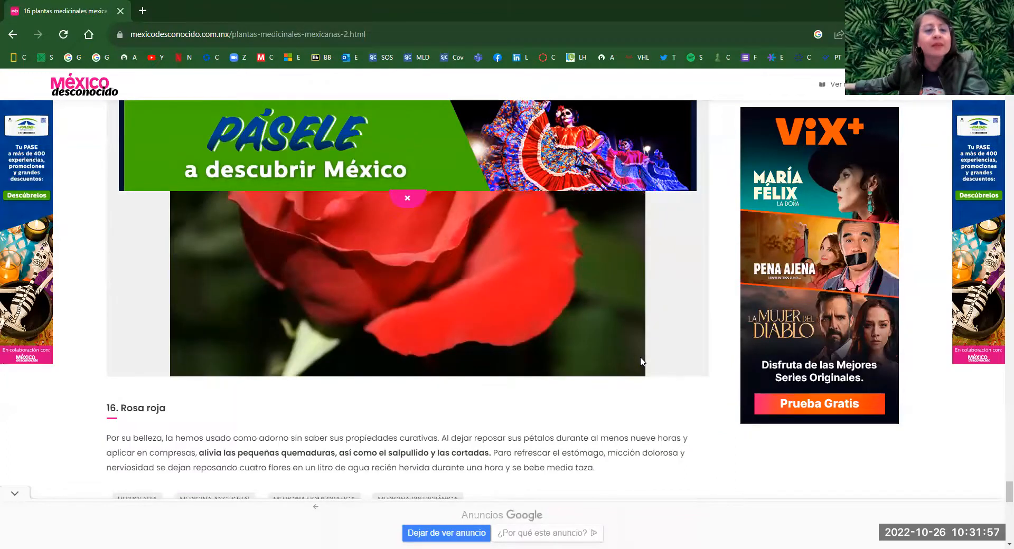